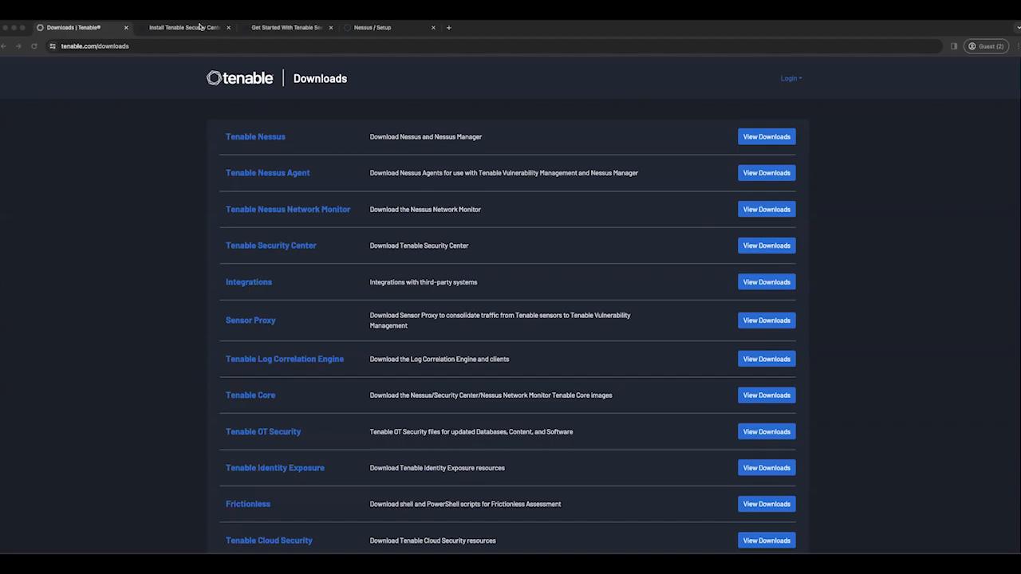
Glance through the Tenable documentation tabs, return to the downloads page, then run hostname in the root shell
click(185, 27)
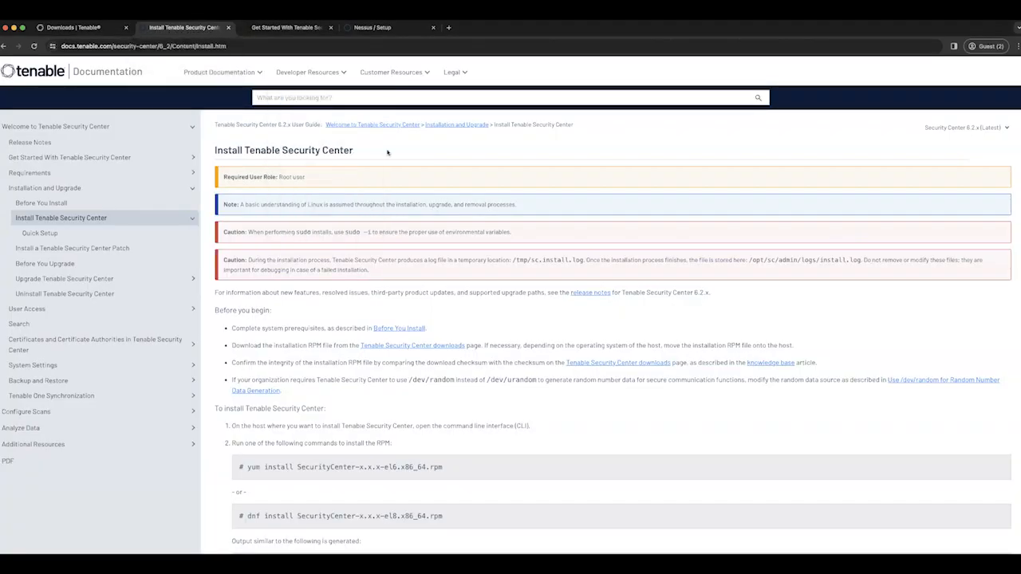
mouse_move(375, 184)
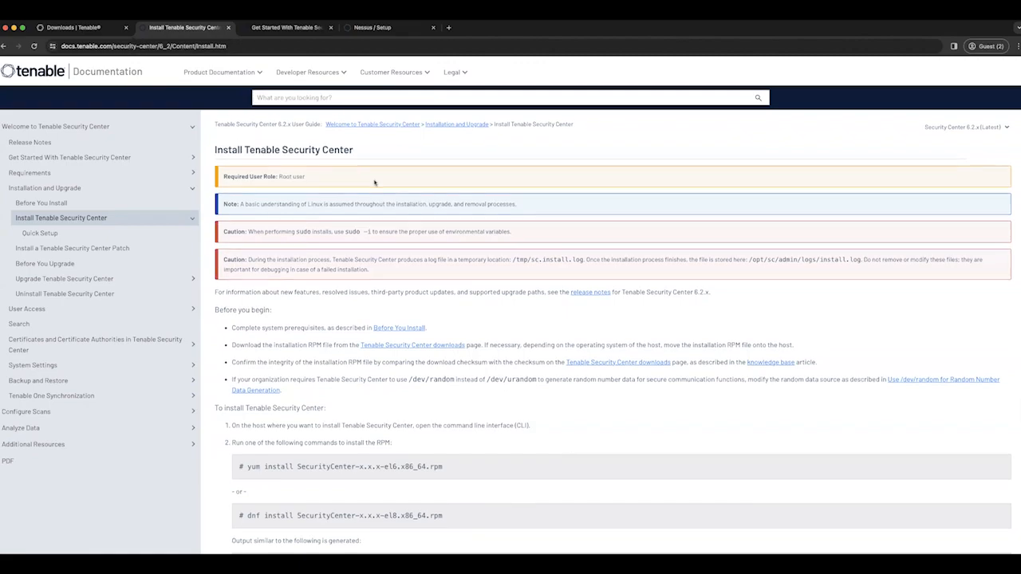
click(285, 27)
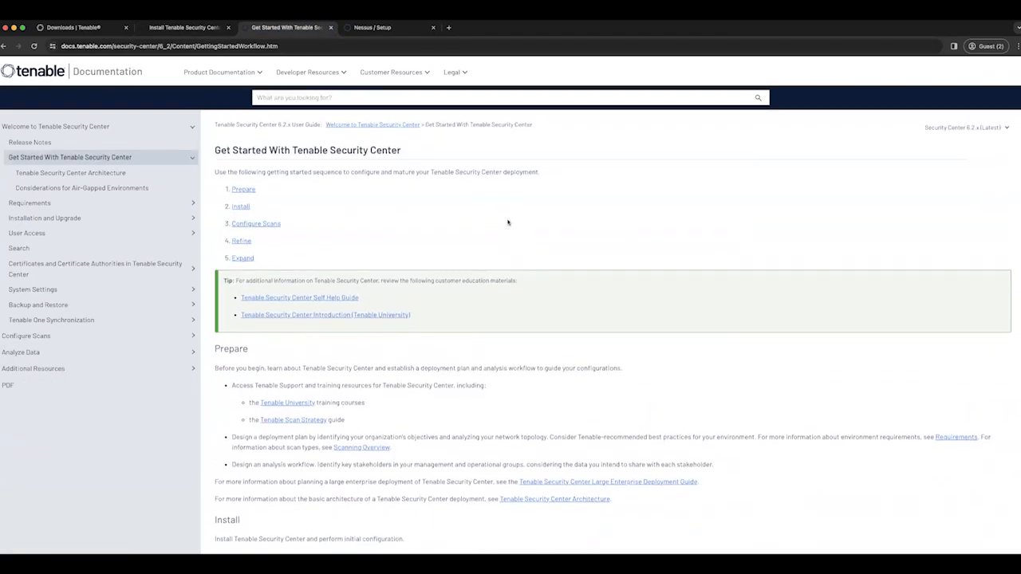
mouse_move(494, 278)
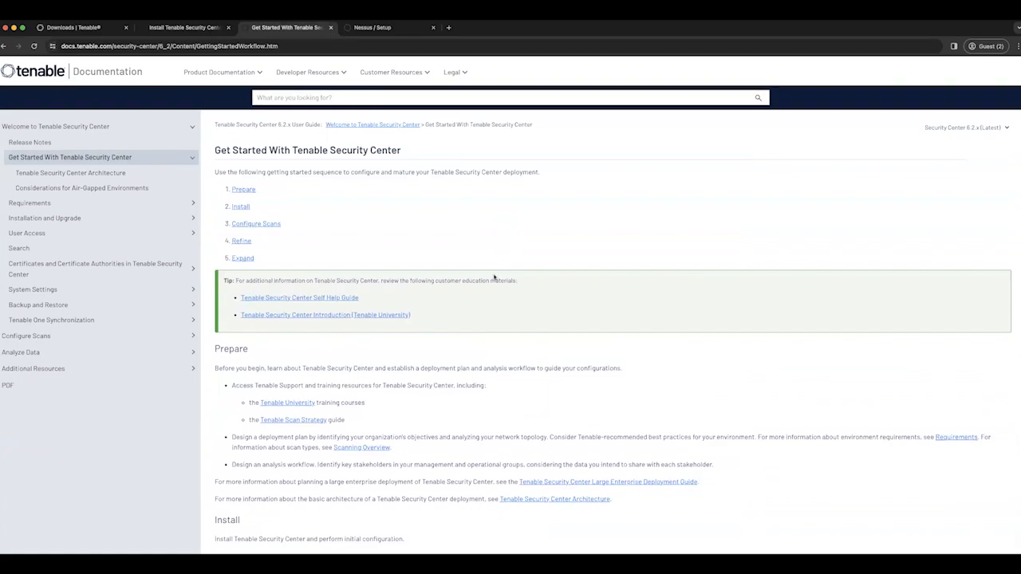
click(184, 27)
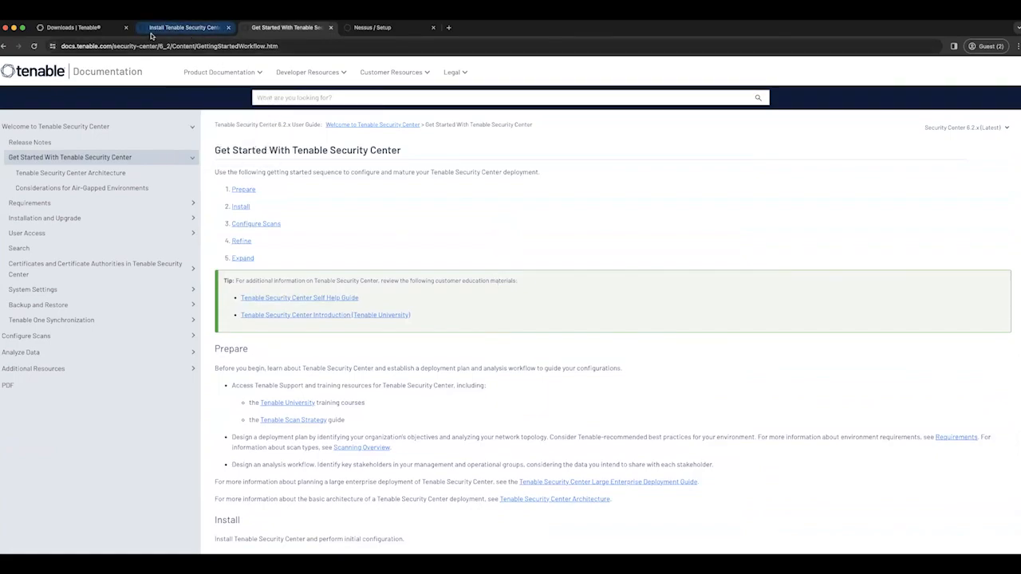
click(76, 27)
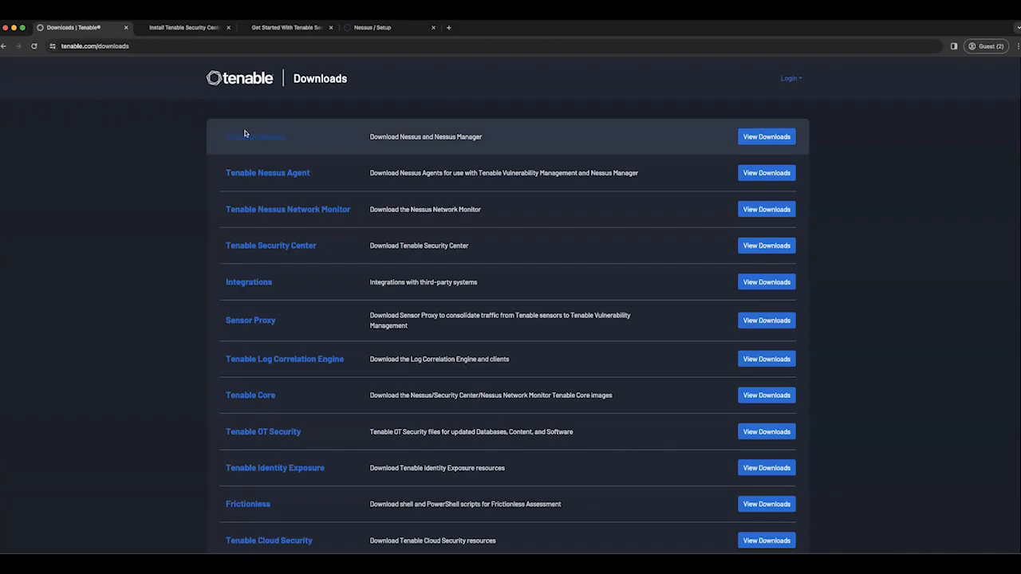
mouse_move(280, 142)
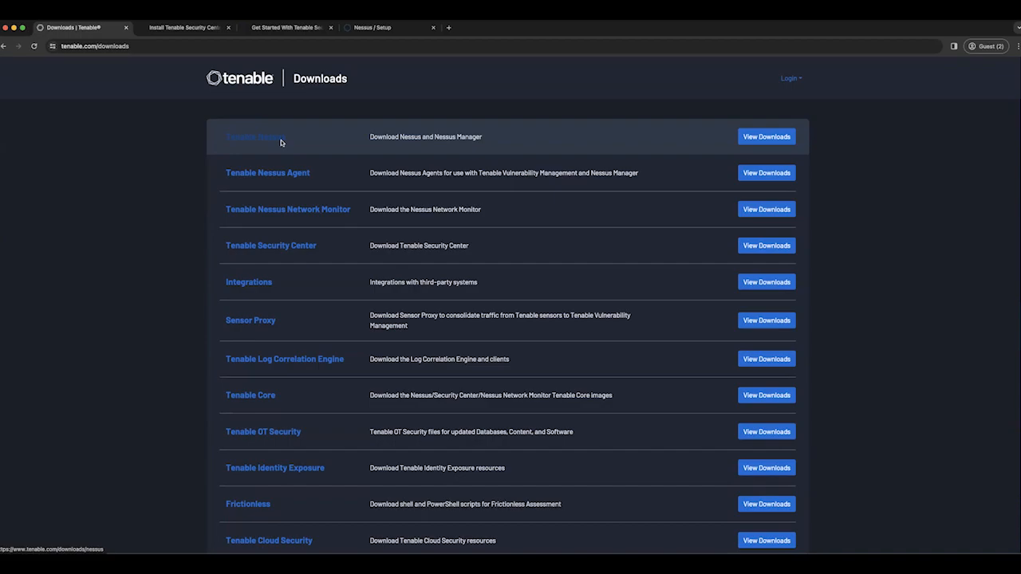
mouse_move(387, 144)
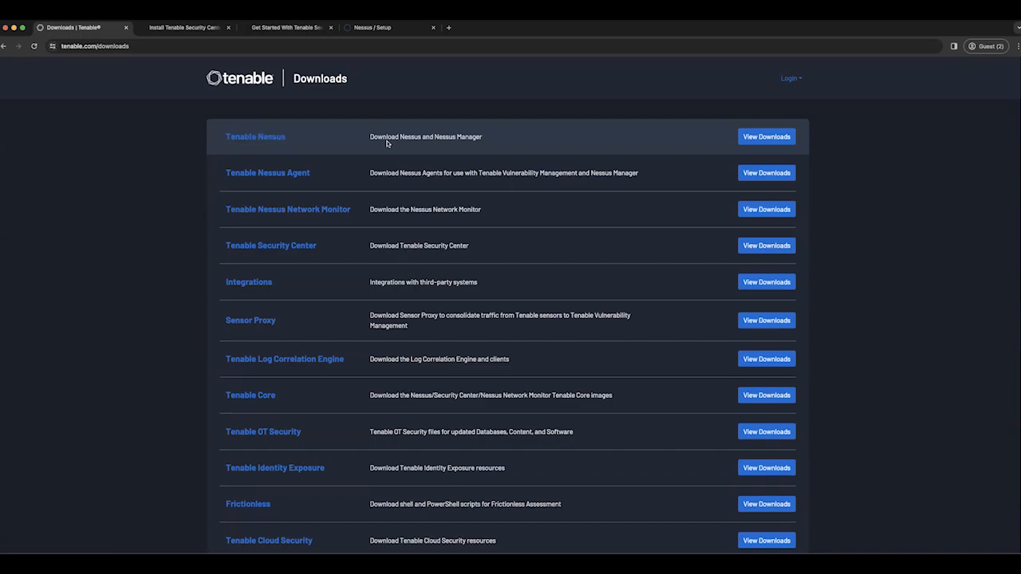
mouse_move(377, 137)
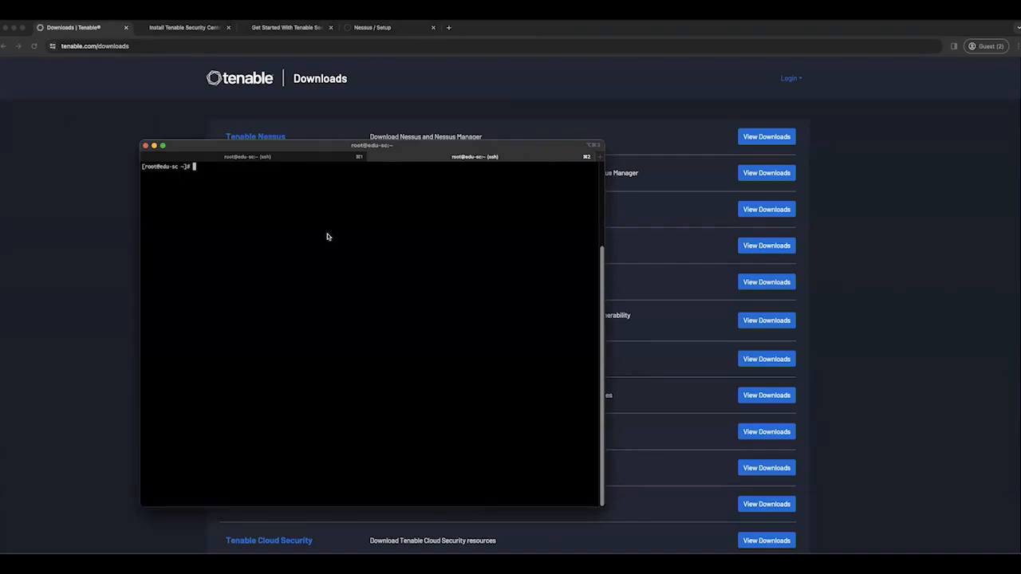
text(hostname)
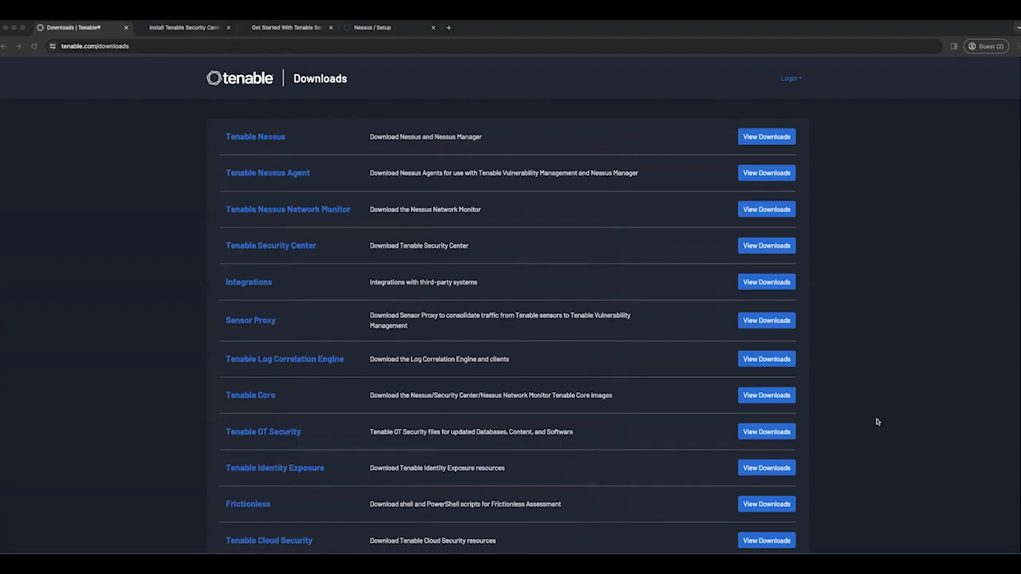
View the Tenable Security Center downloads and scroll to the 6.2.1 Red Hat packages
click(765, 245)
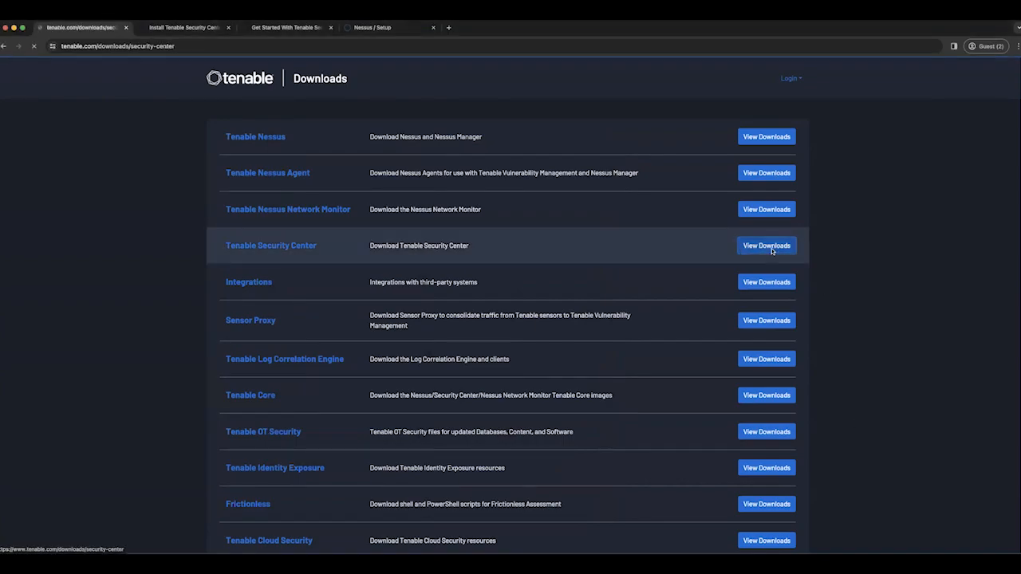
click(765, 246)
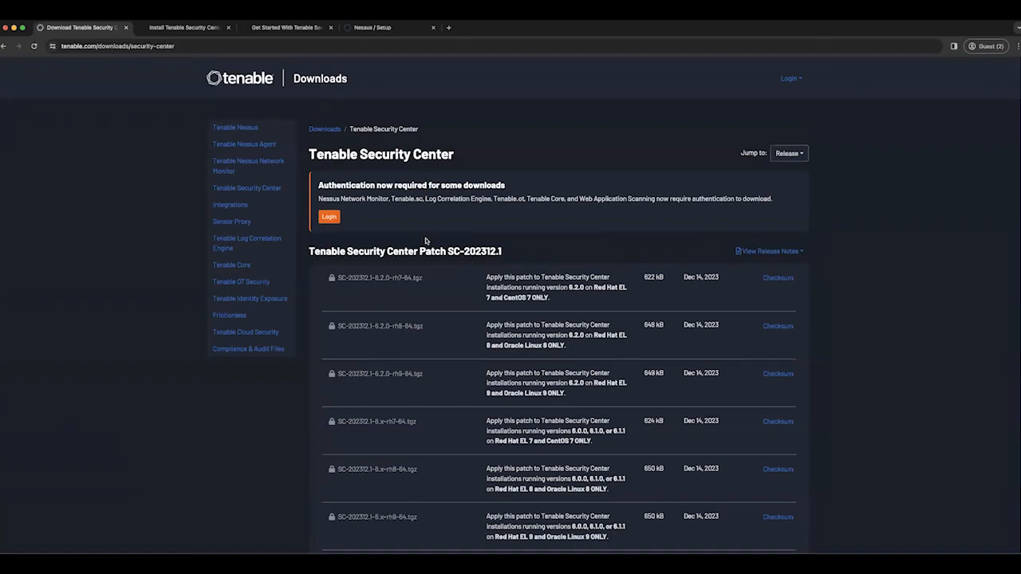
scroll(down, 3)
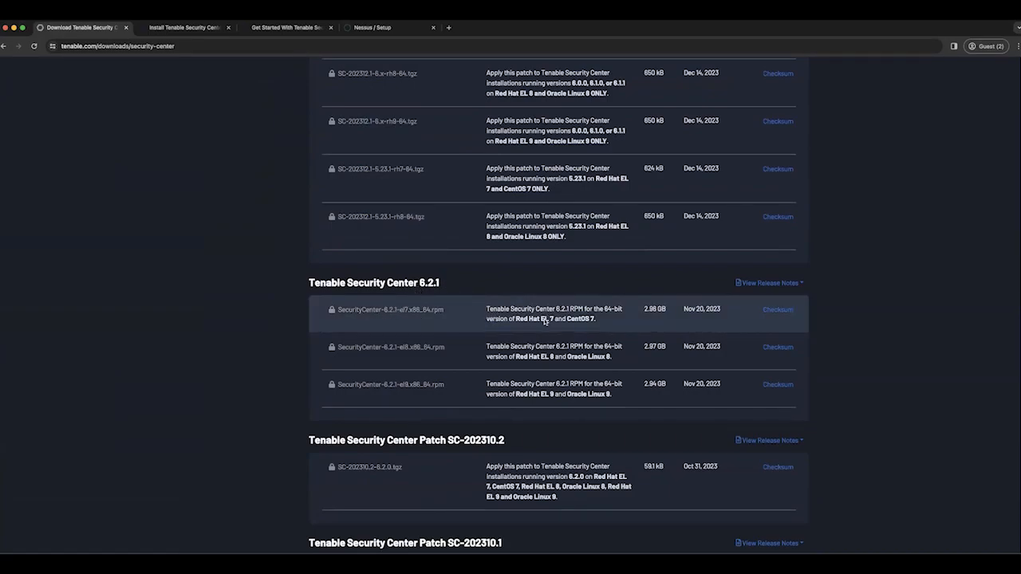
mouse_move(533, 357)
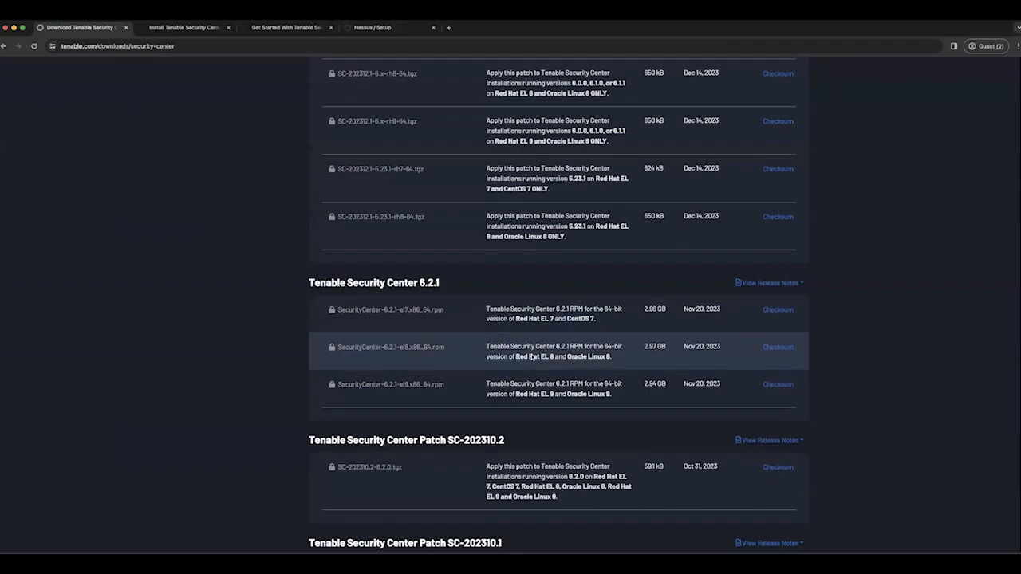
mouse_move(536, 413)
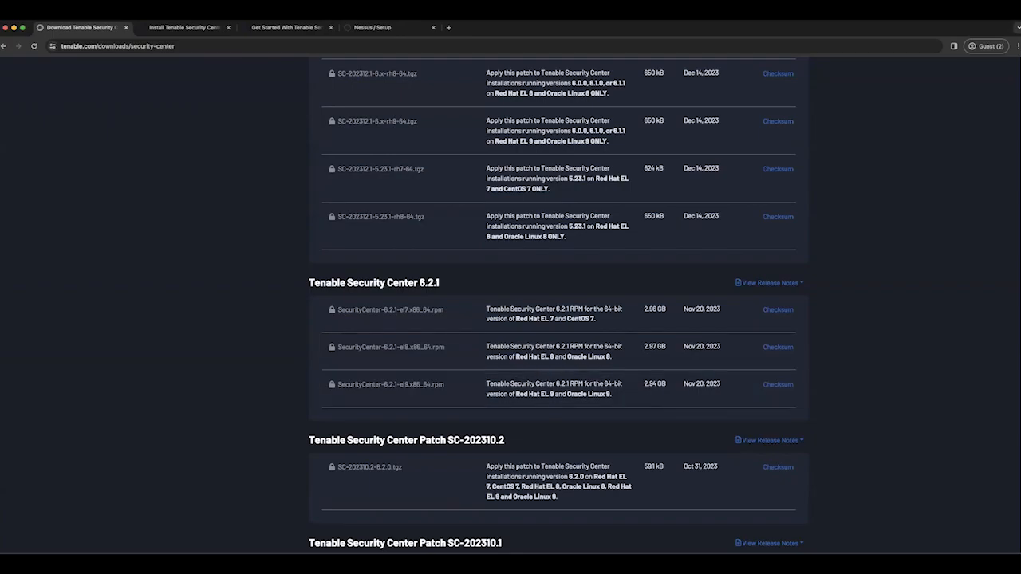
mouse_move(424, 309)
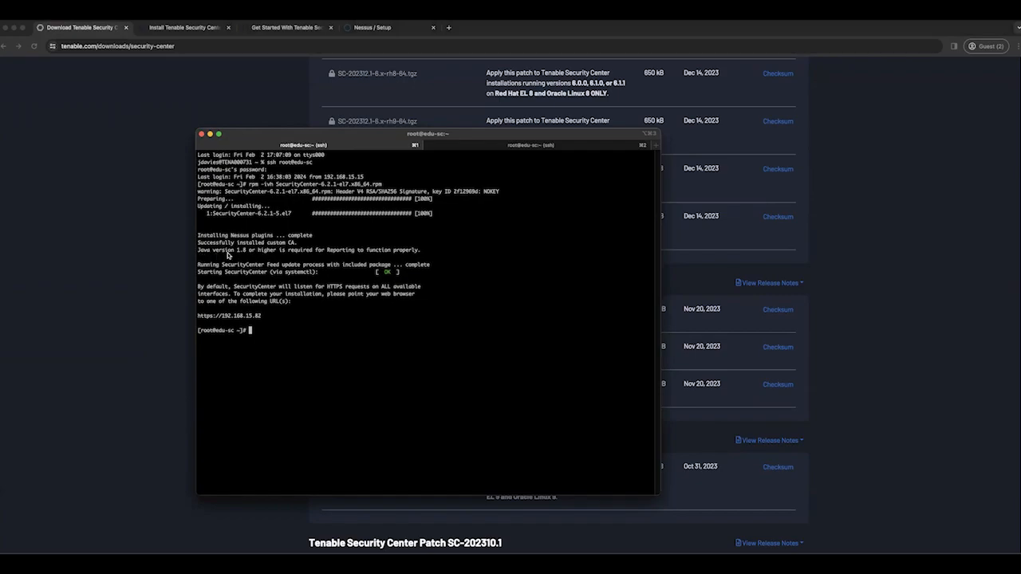
mouse_move(348, 252)
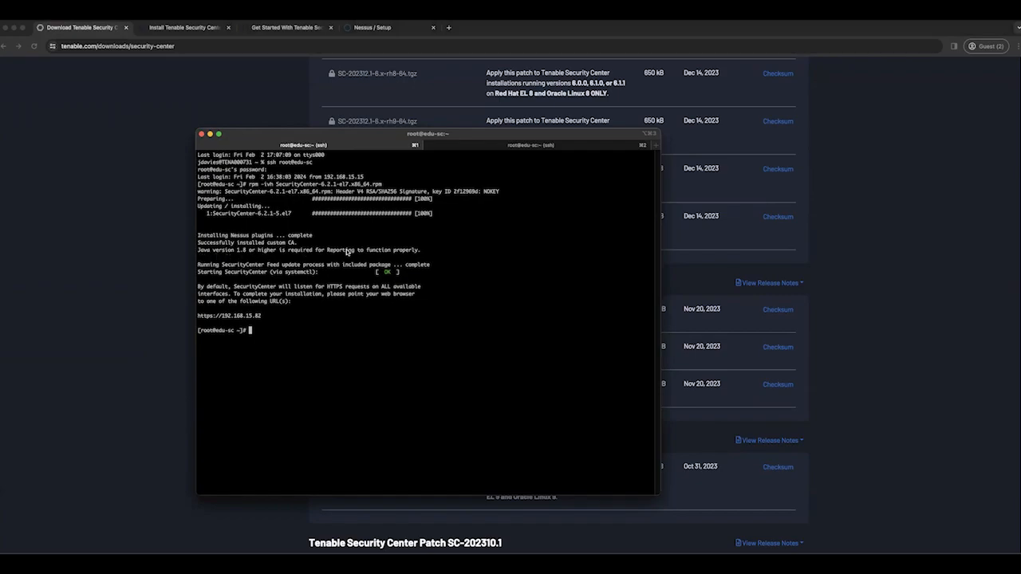
mouse_move(333, 257)
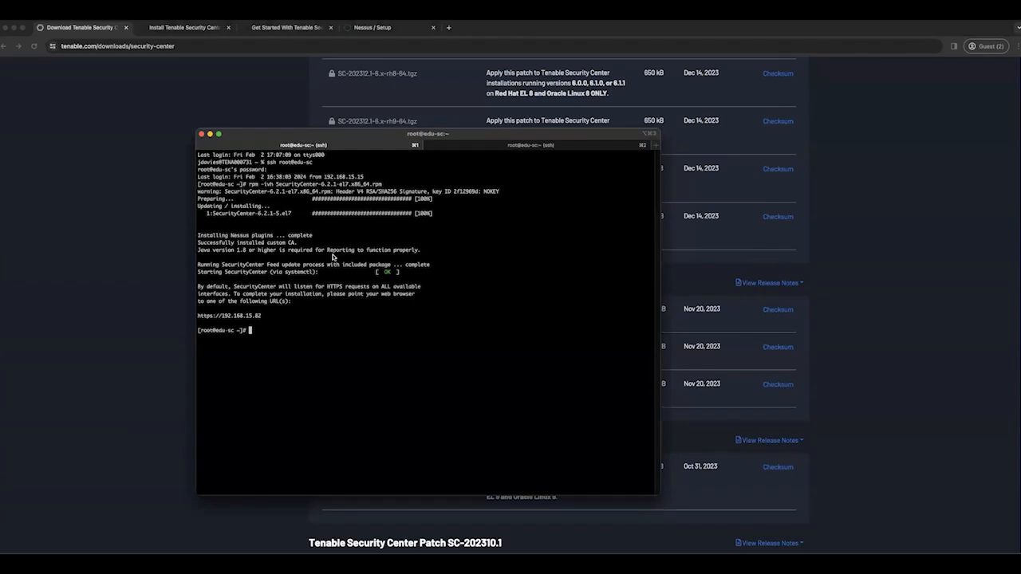
mouse_move(310, 287)
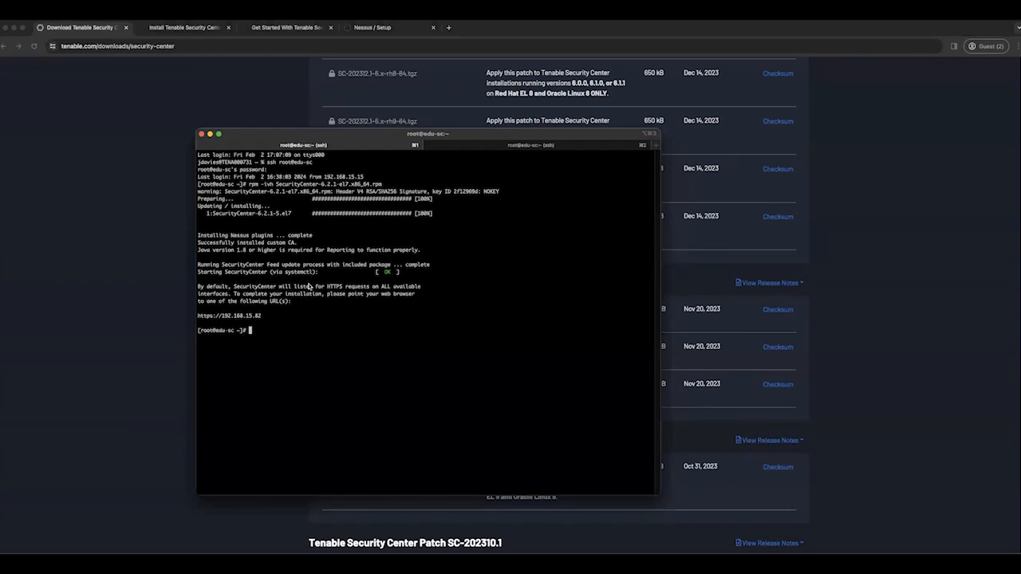
mouse_move(291, 306)
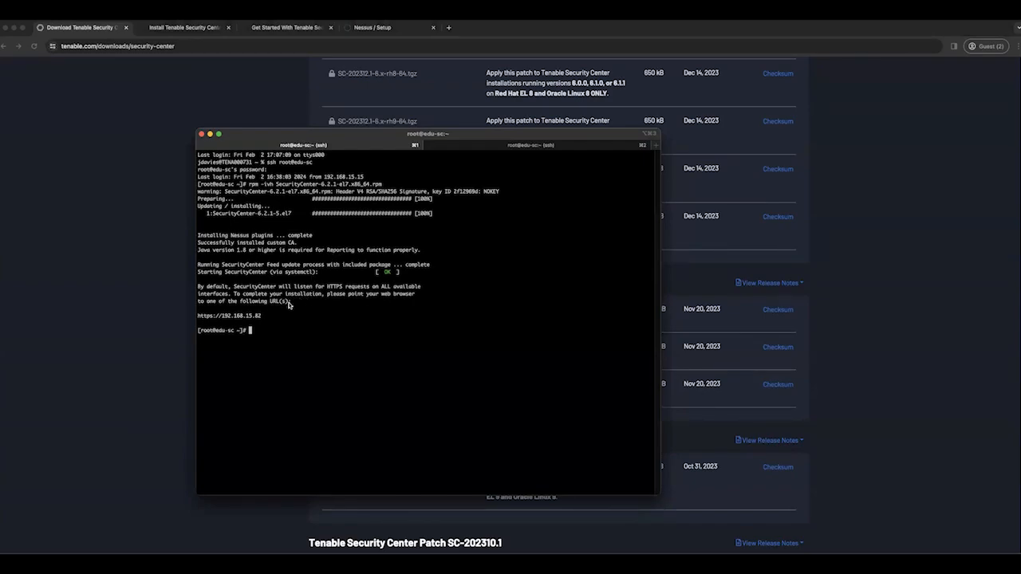
mouse_move(265, 319)
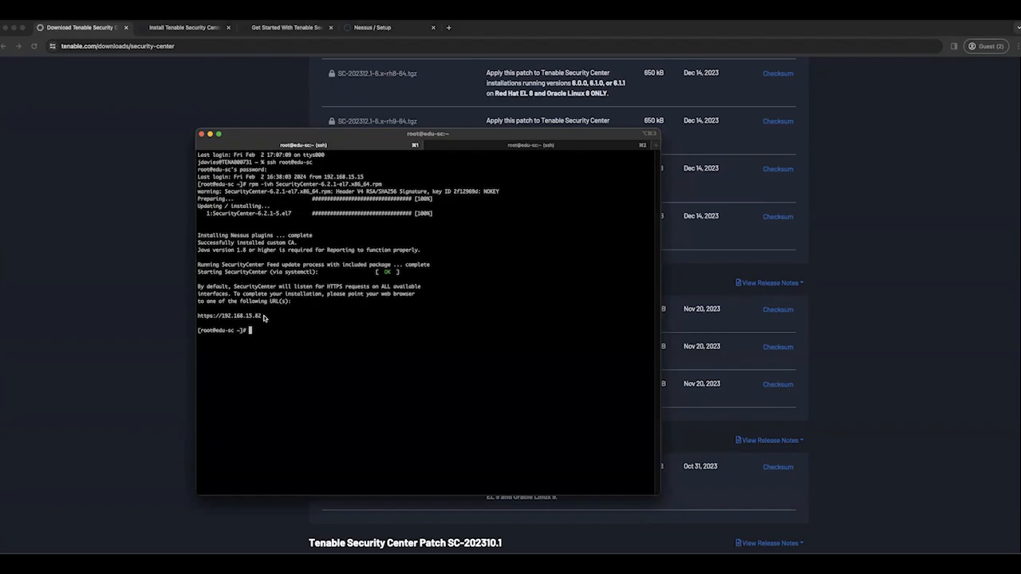
Copy the https setup address reported by the SecurityCenter 6.2.1 install
triple_click(231, 316)
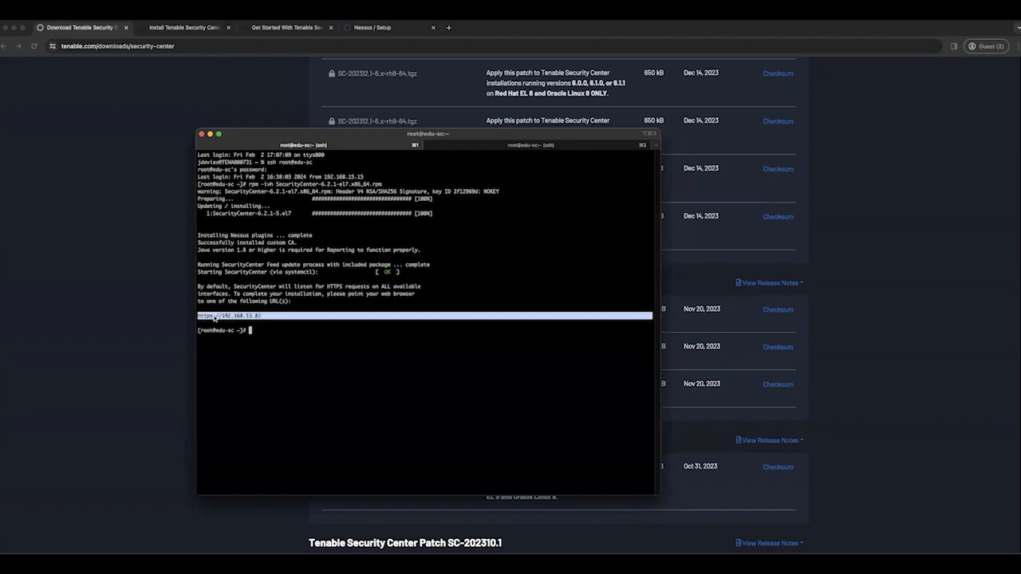
right_click(247, 322)
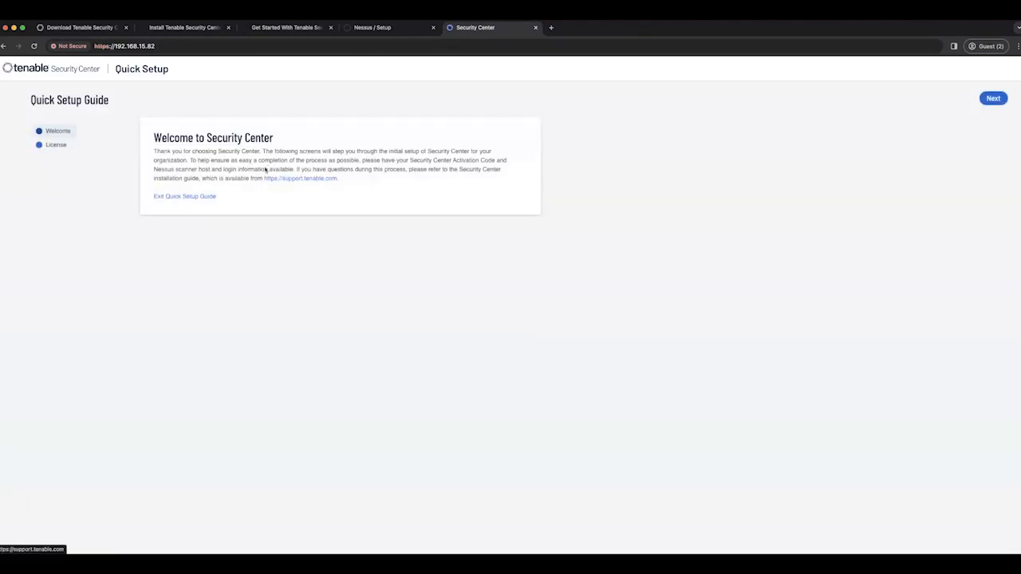
mouse_move(182, 151)
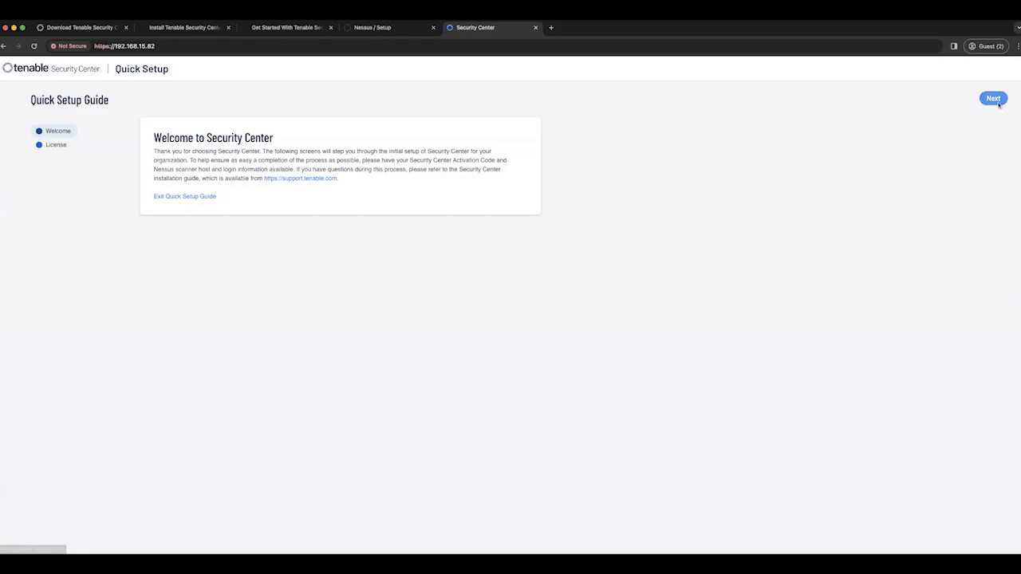
Upload and activate the demo license file, then register the Nessus Scanner activation code
click(993, 99)
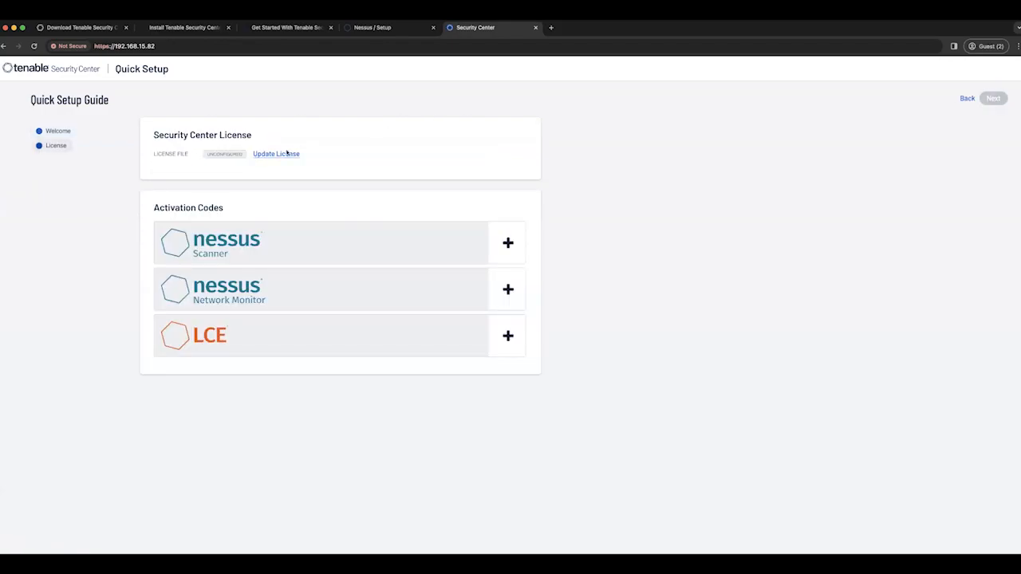
click(276, 153)
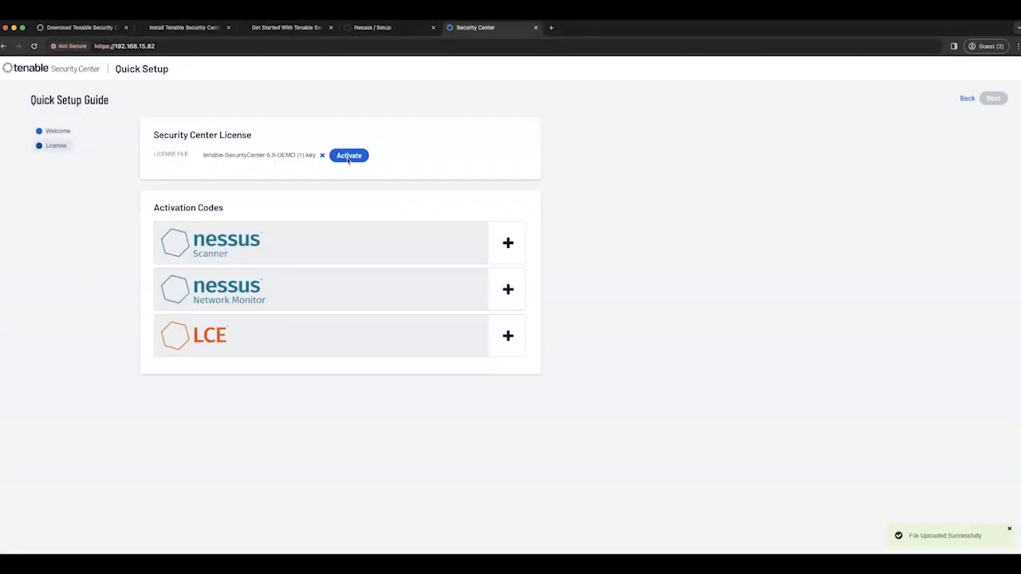
click(348, 156)
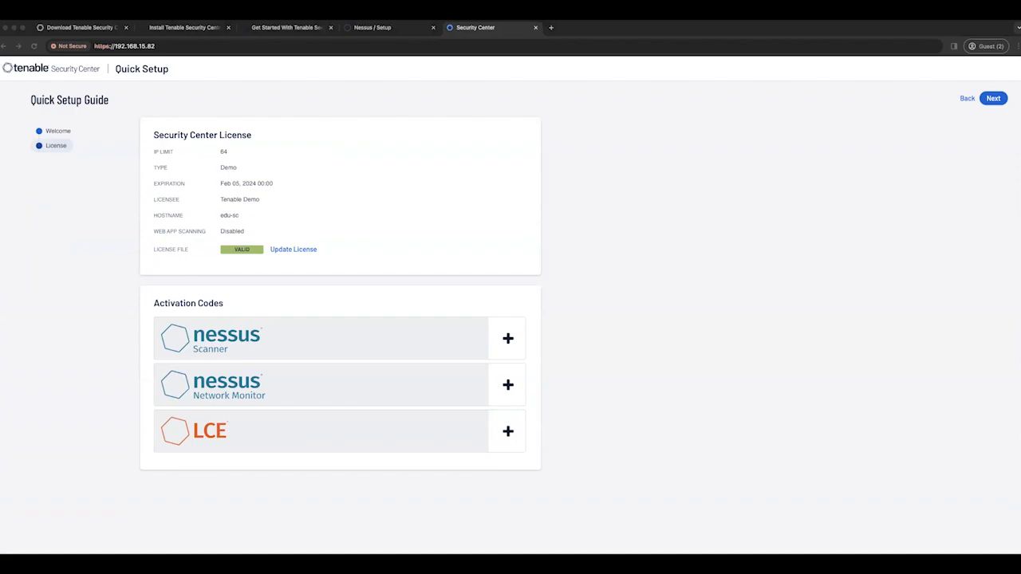
mouse_move(12, 249)
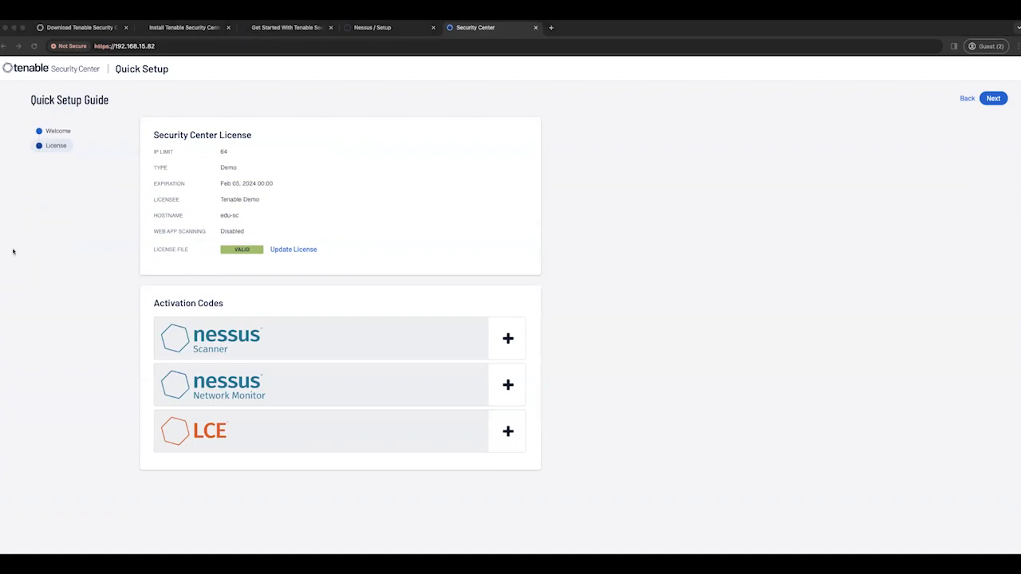
mouse_move(587, 317)
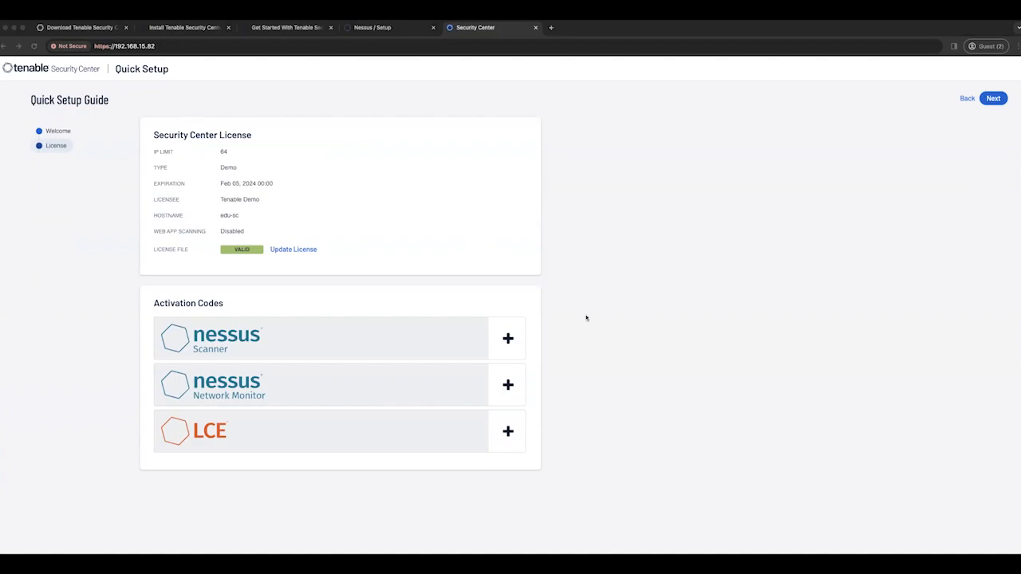
click(507, 338)
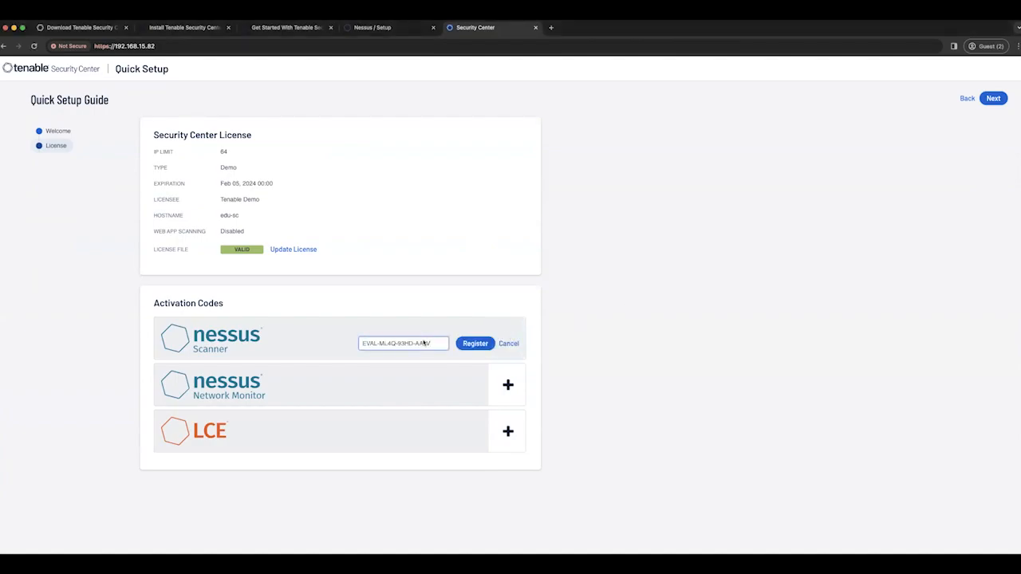
click(476, 343)
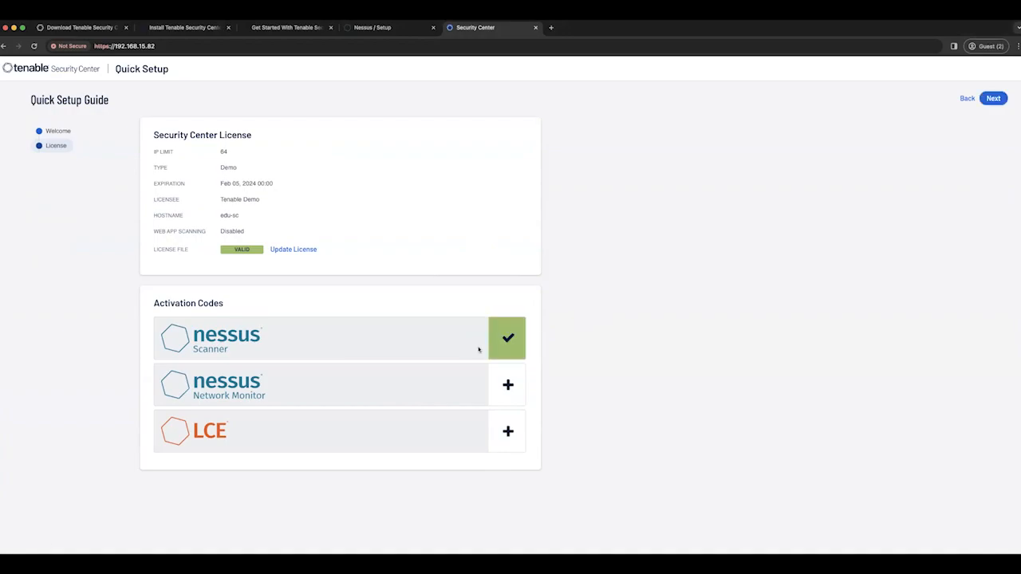
mouse_move(518, 349)
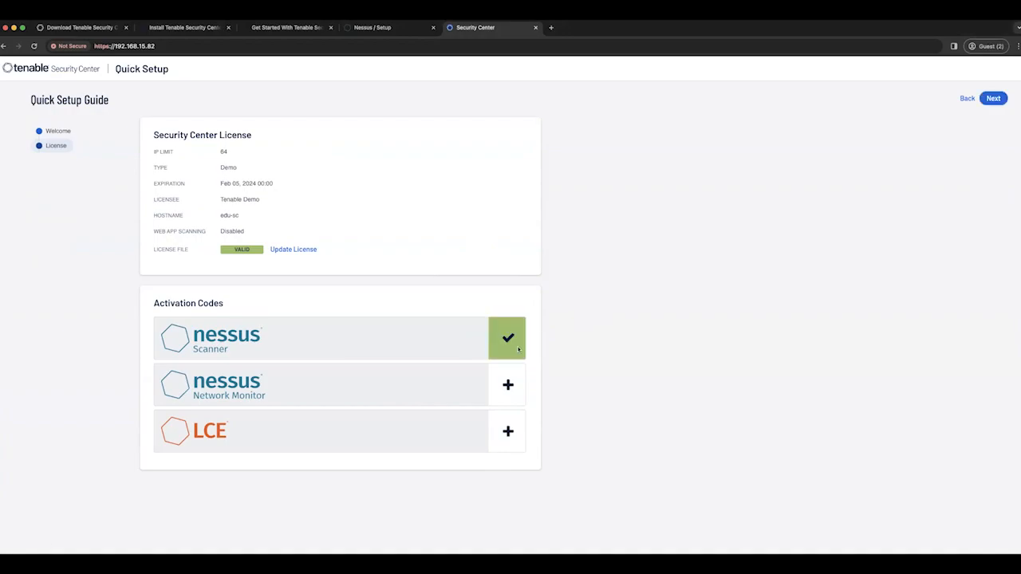
mouse_move(702, 254)
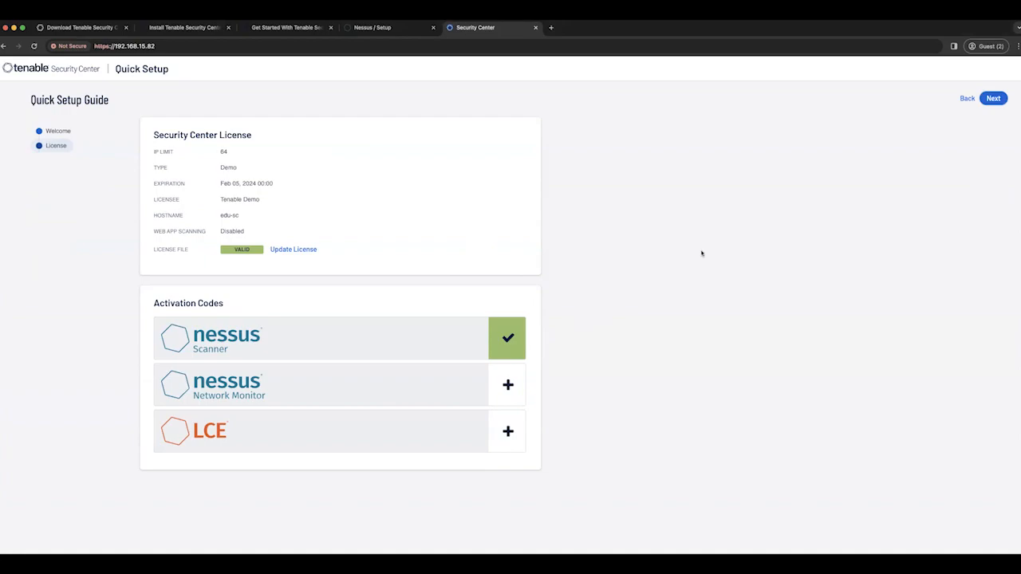
mouse_move(683, 236)
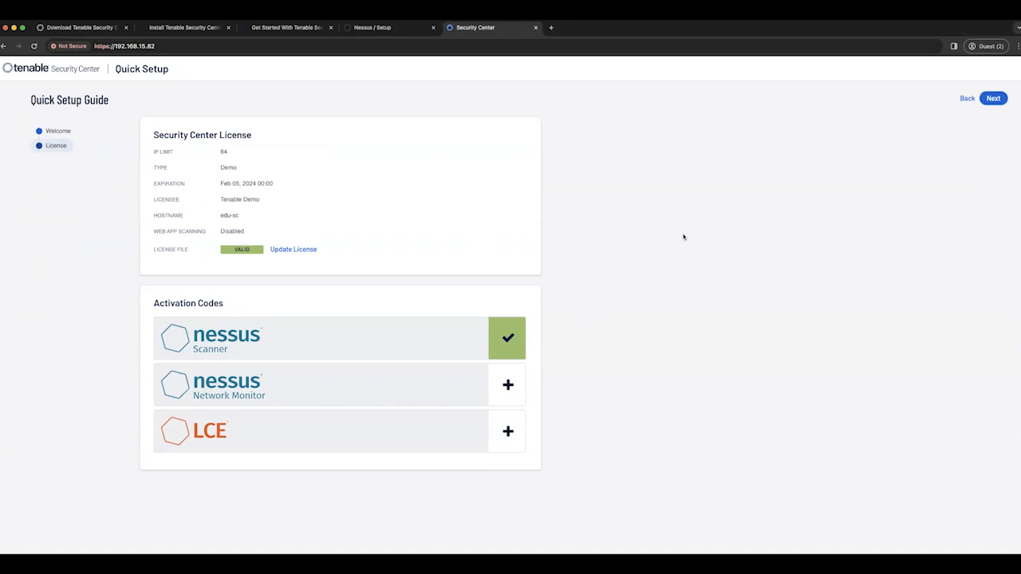
mouse_move(901, 137)
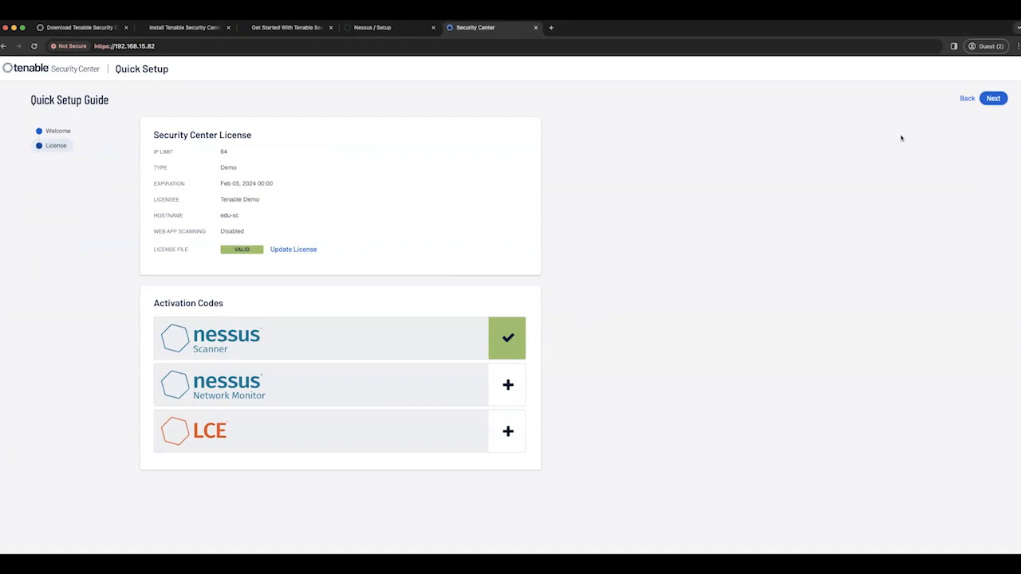
mouse_move(641, 231)
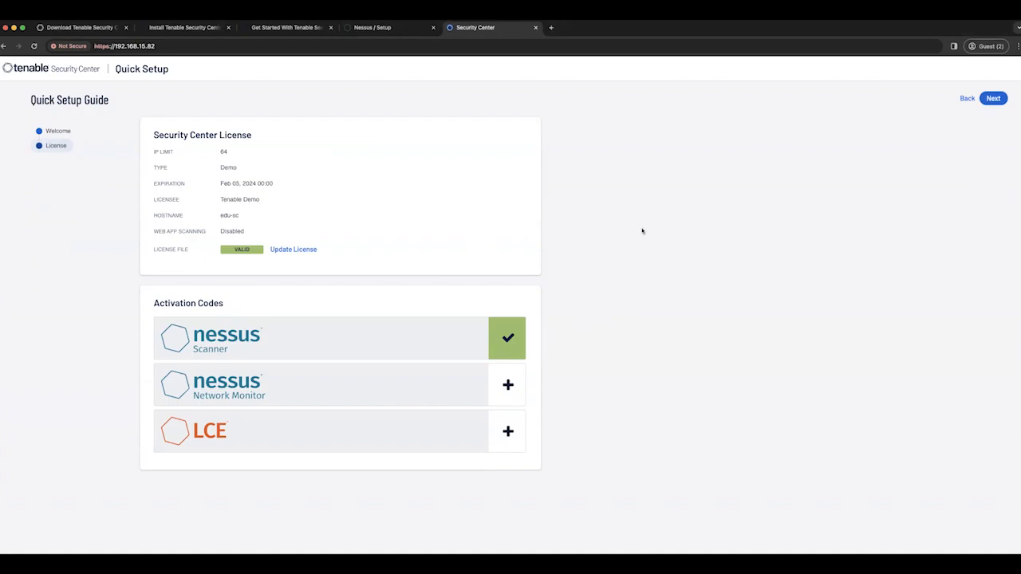
mouse_move(635, 233)
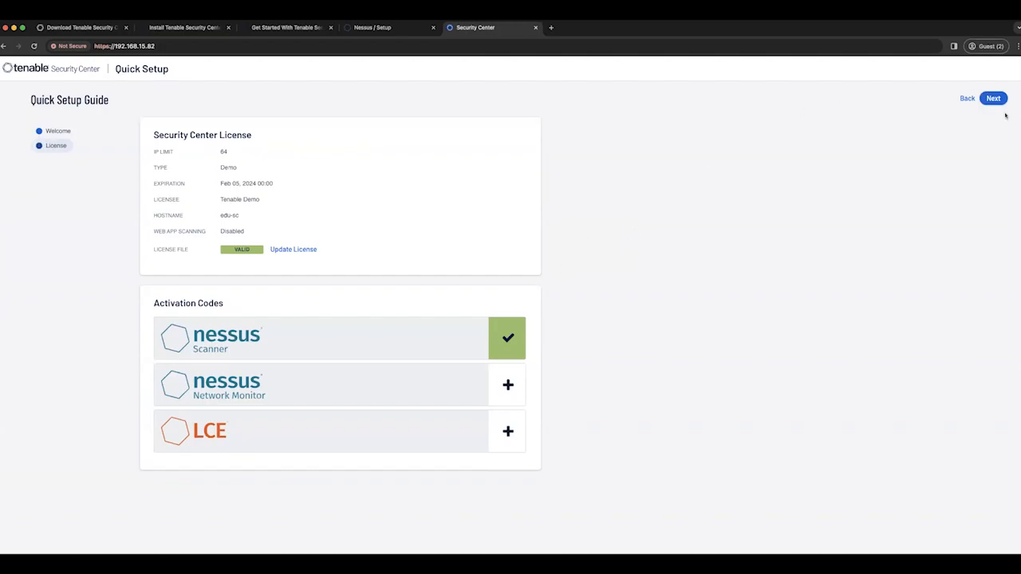
Enter scanner name Corp HQ, host edu-nessus, username admin and its password
click(992, 99)
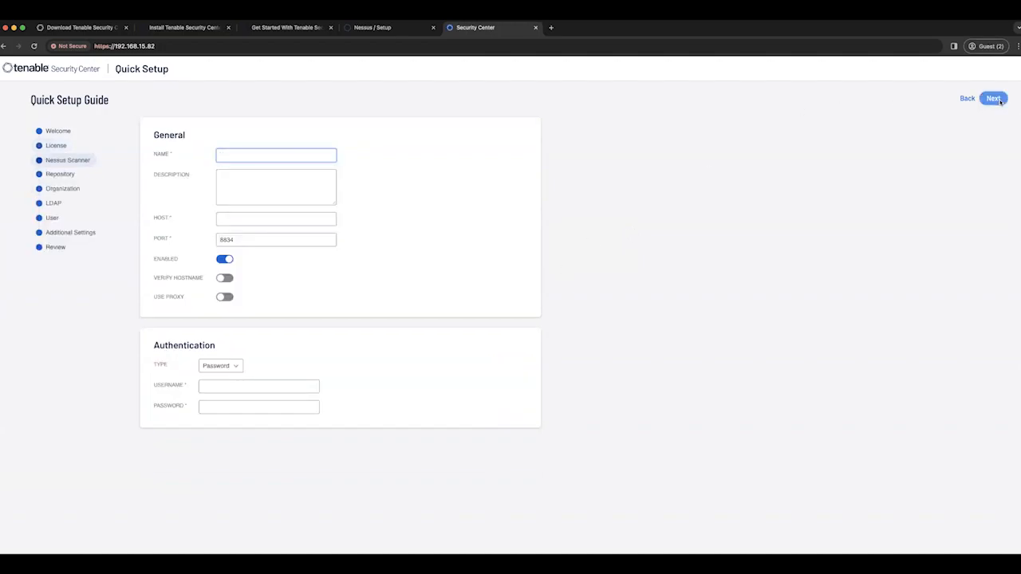
mouse_move(511, 179)
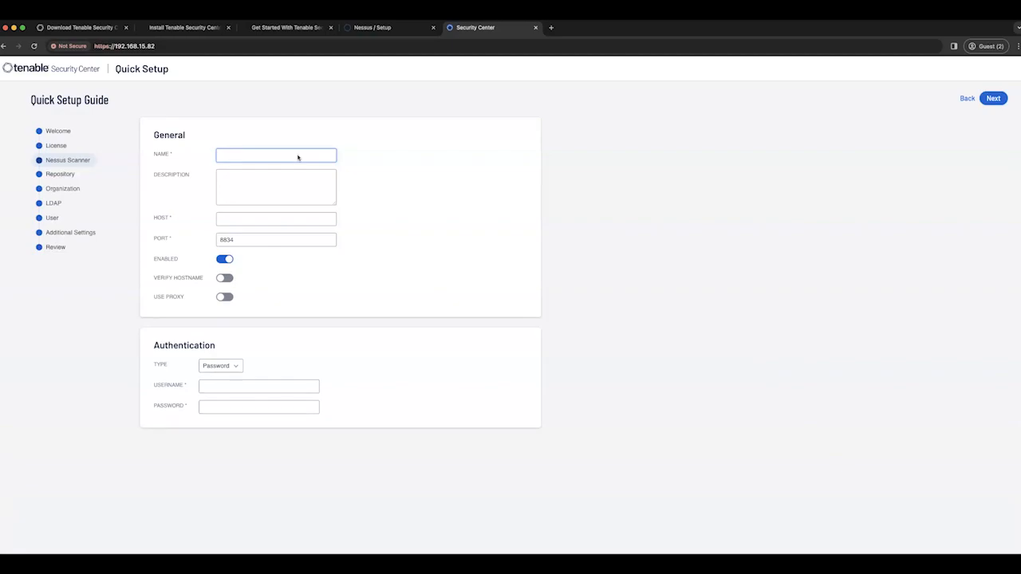
text(Corp HQ)
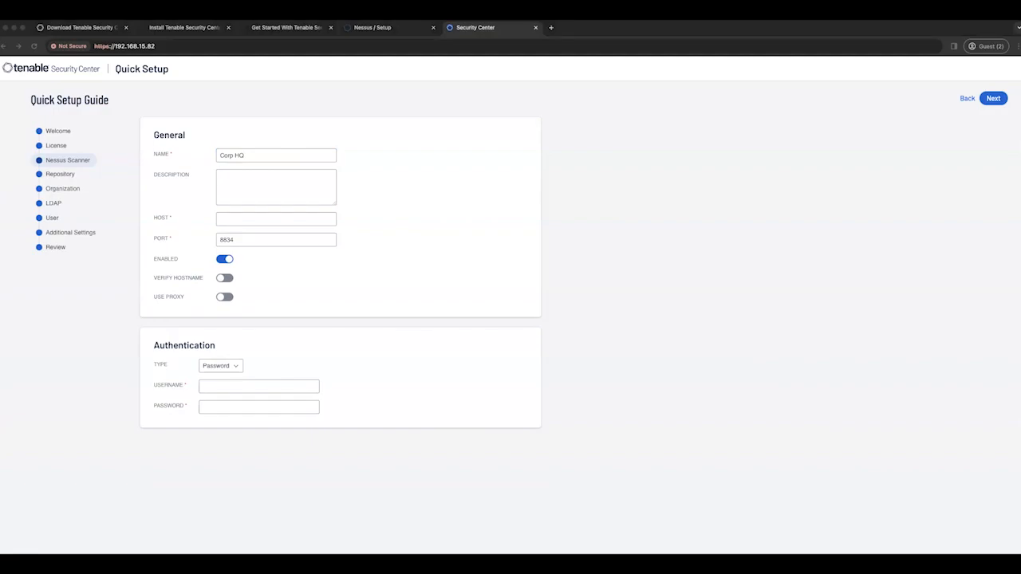
mouse_move(447, 140)
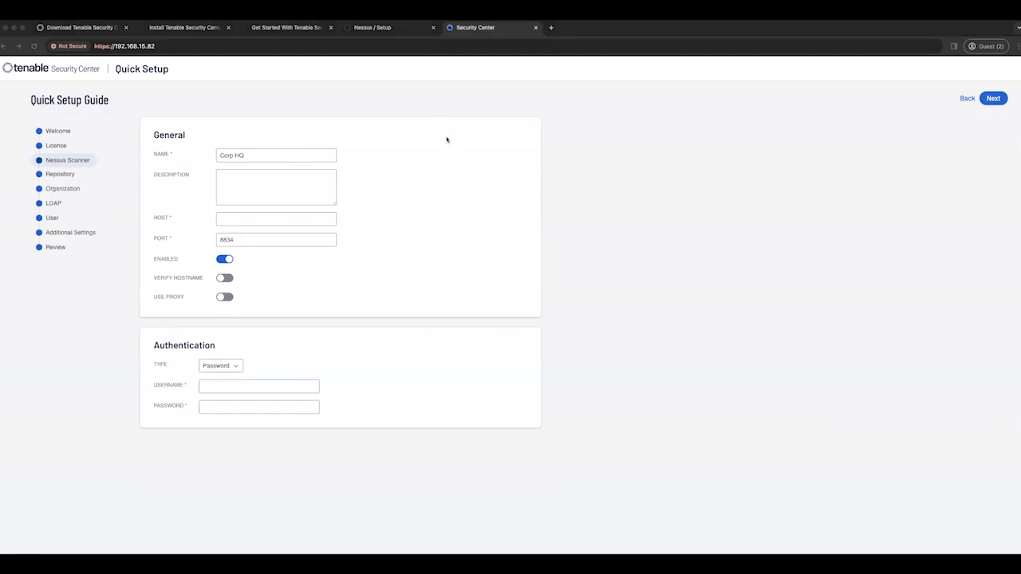
click(276, 217)
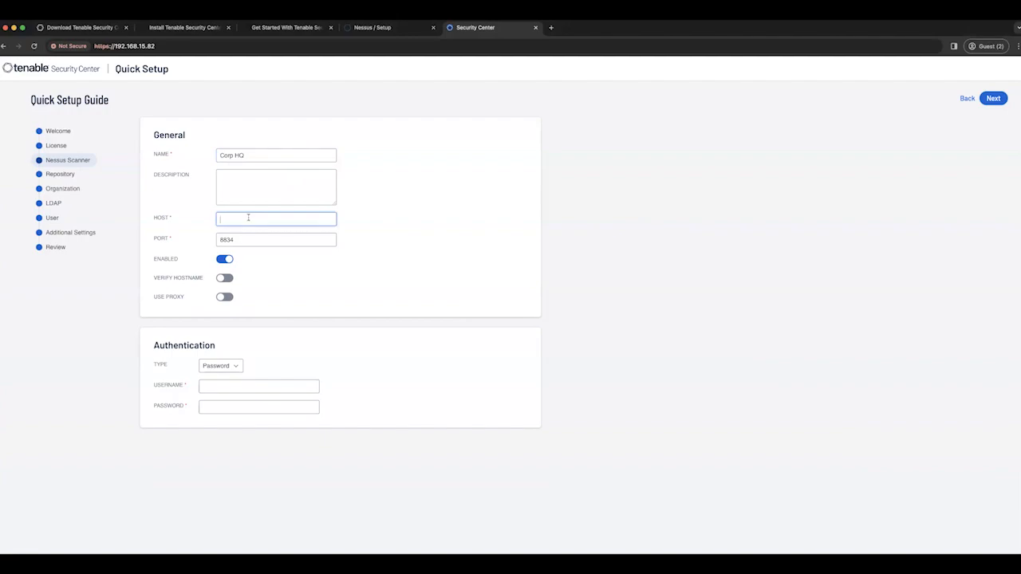
text(edu-nessus)
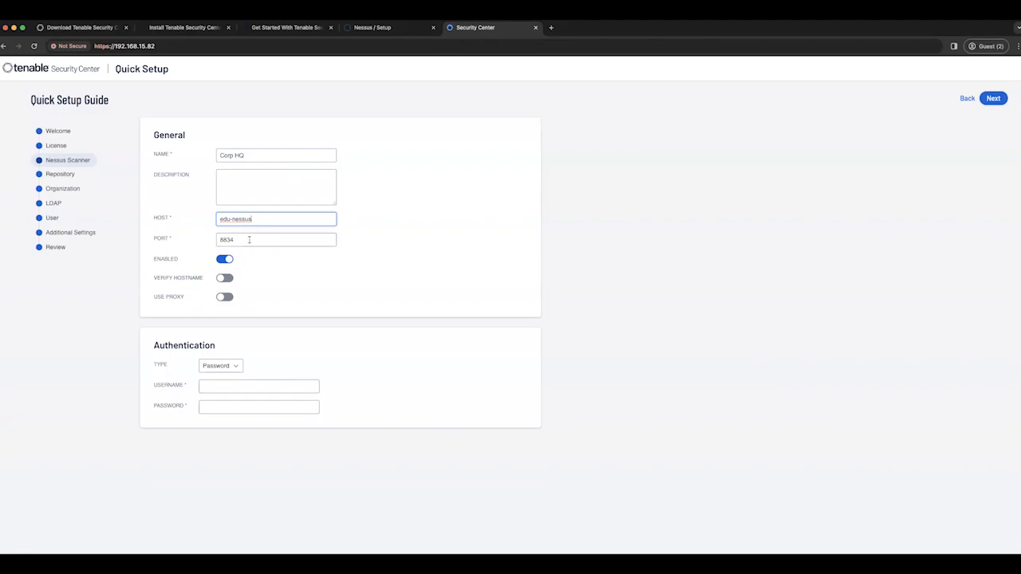
click(275, 239)
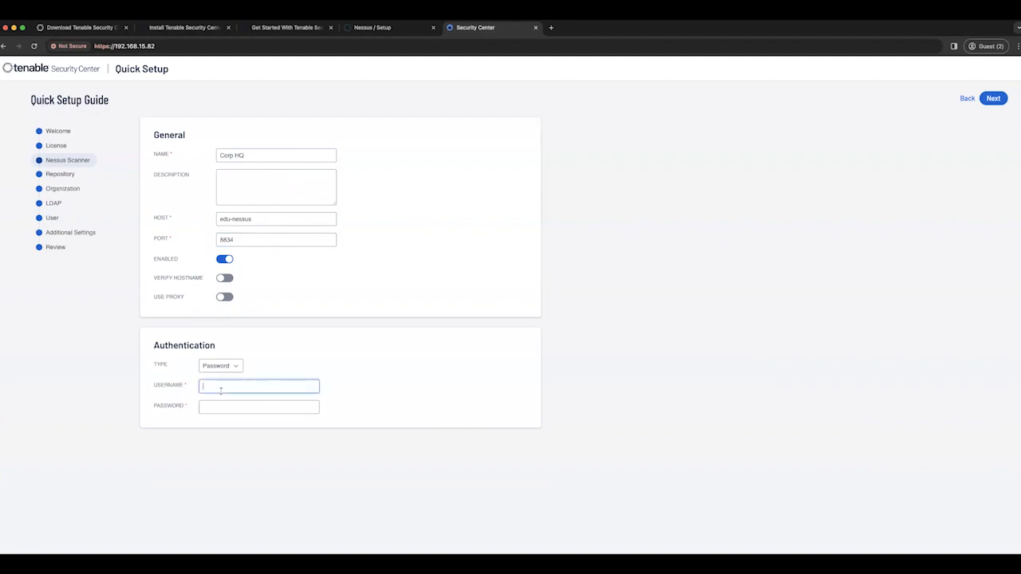
text(admin)
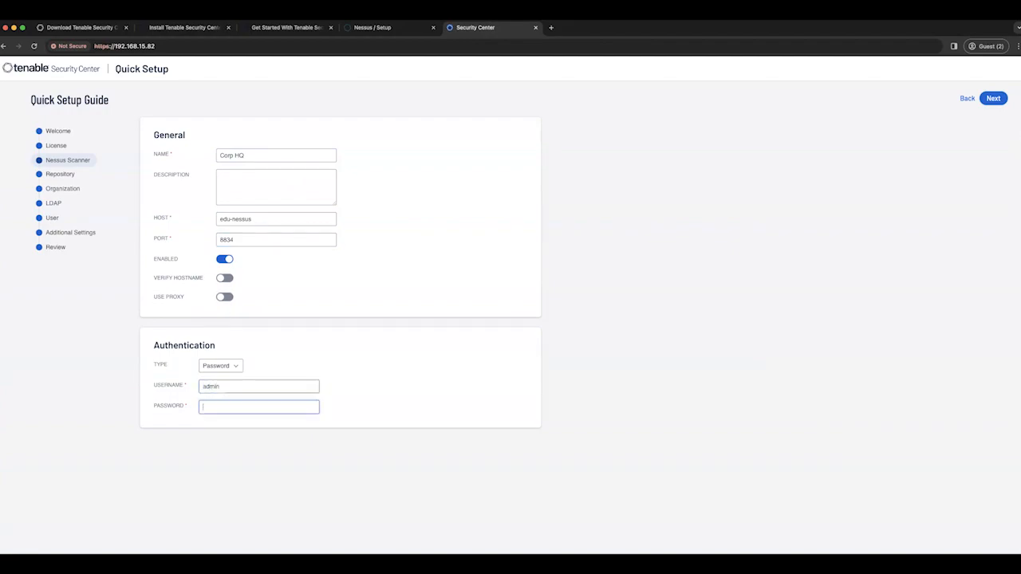
text(password)
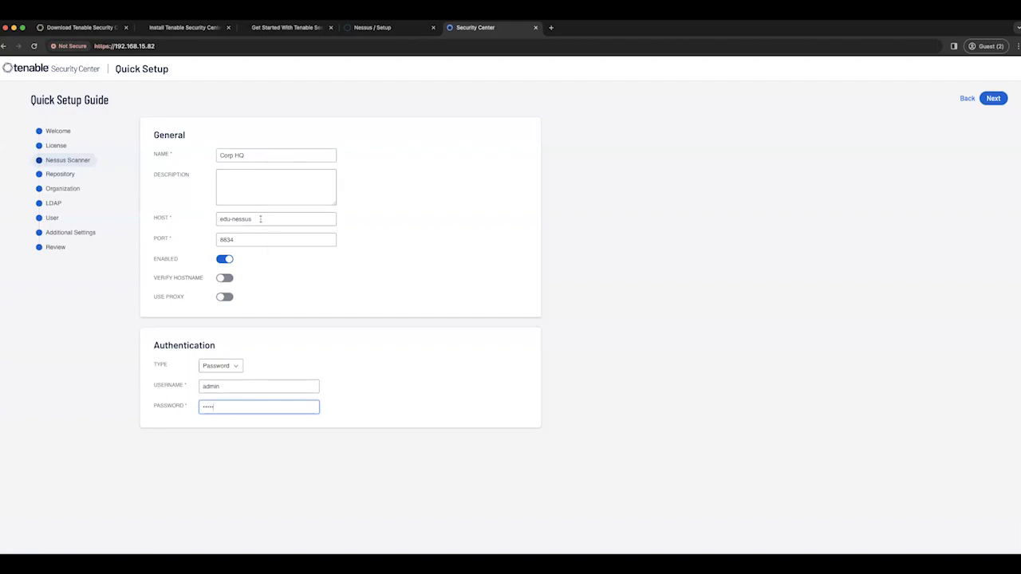
mouse_move(380, 199)
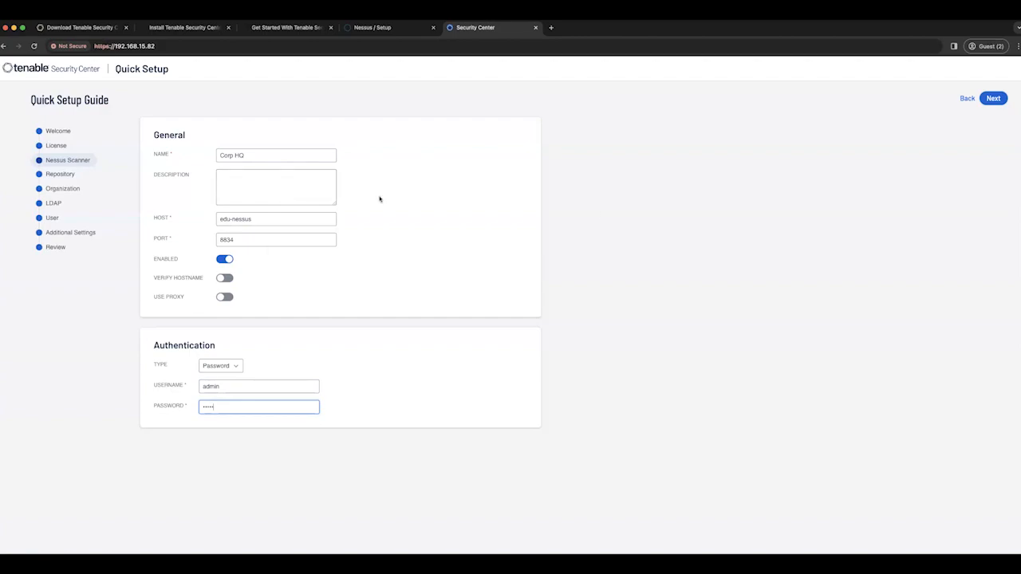
Name the repository Corp HQ and give it the Corp HQ description
click(992, 99)
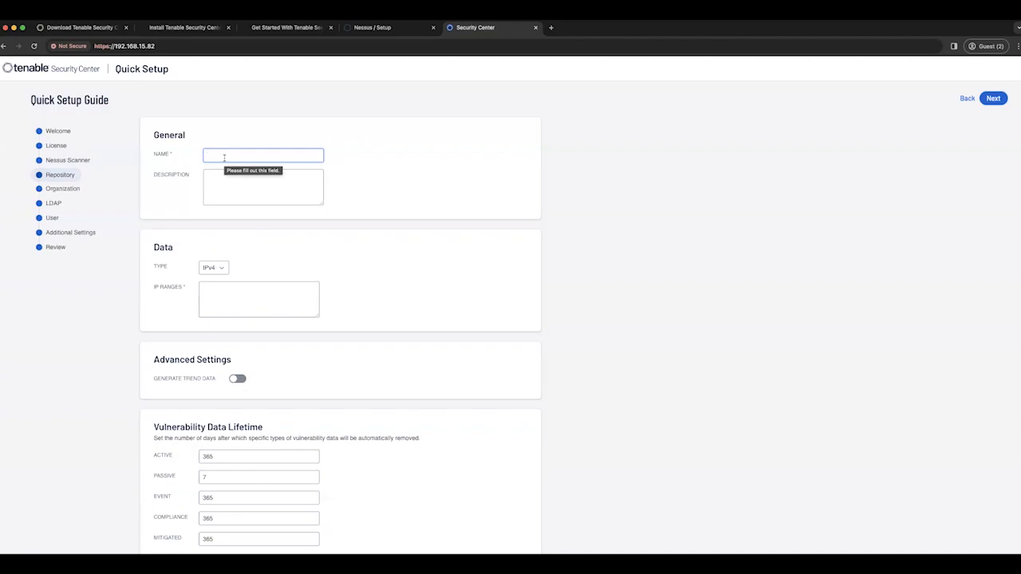
mouse_move(453, 156)
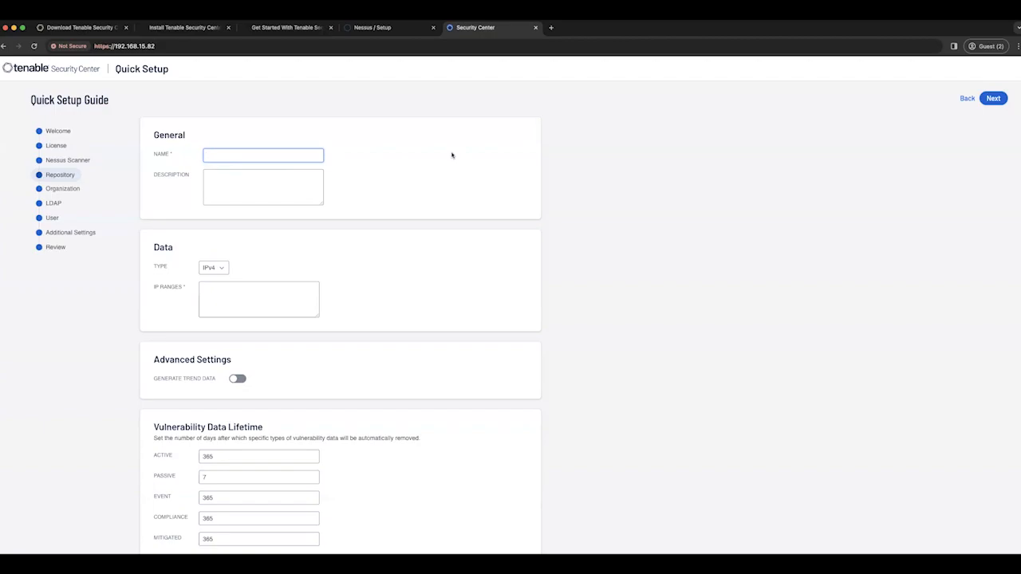
mouse_move(383, 150)
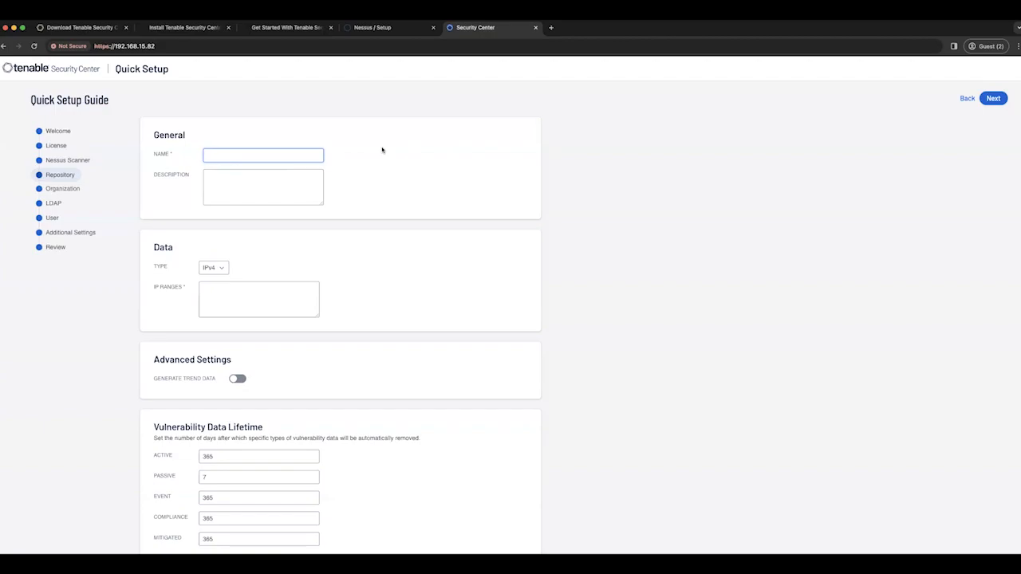
text(C)
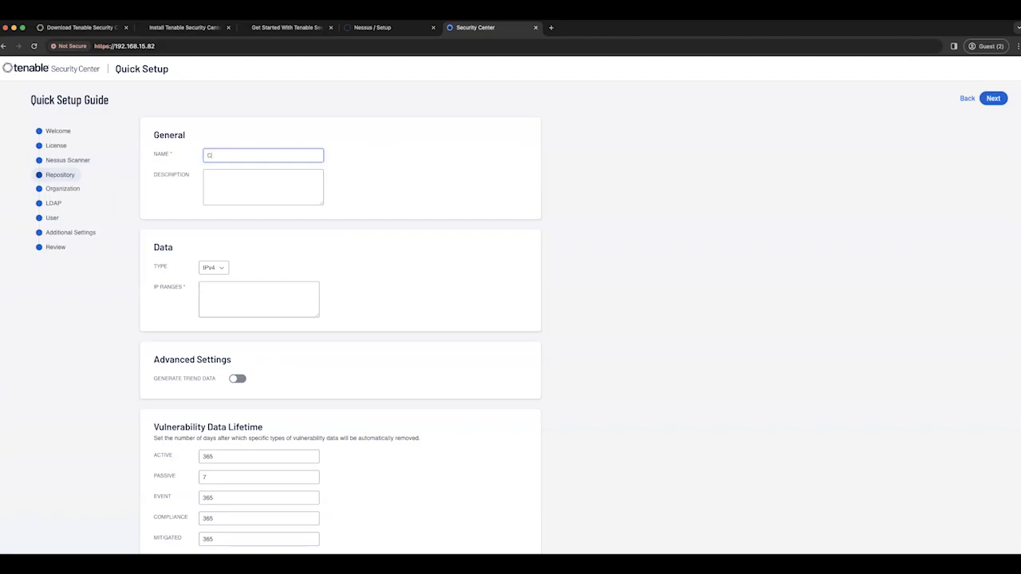
text(orp HQ IP Range)
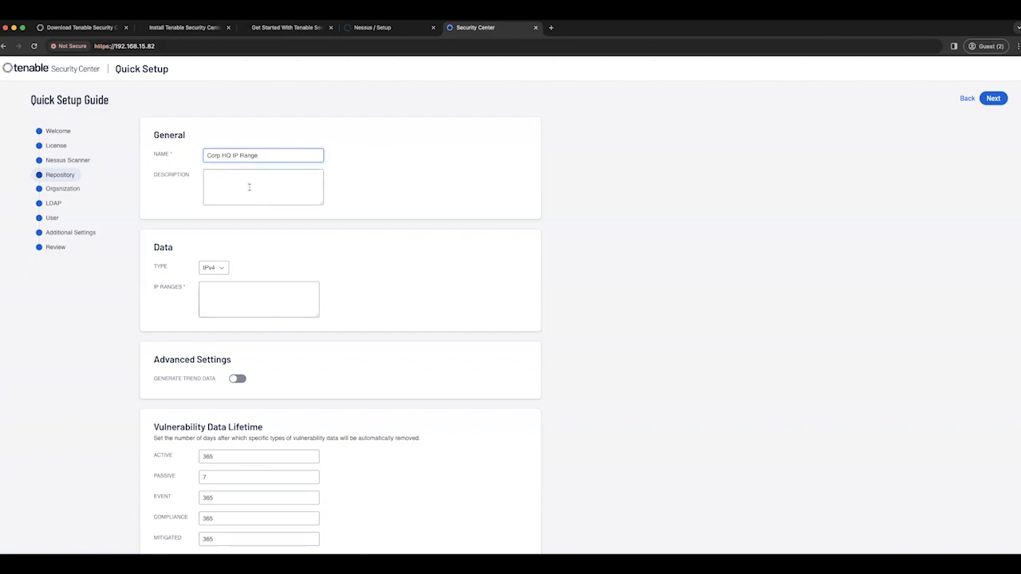
text(Corp H)
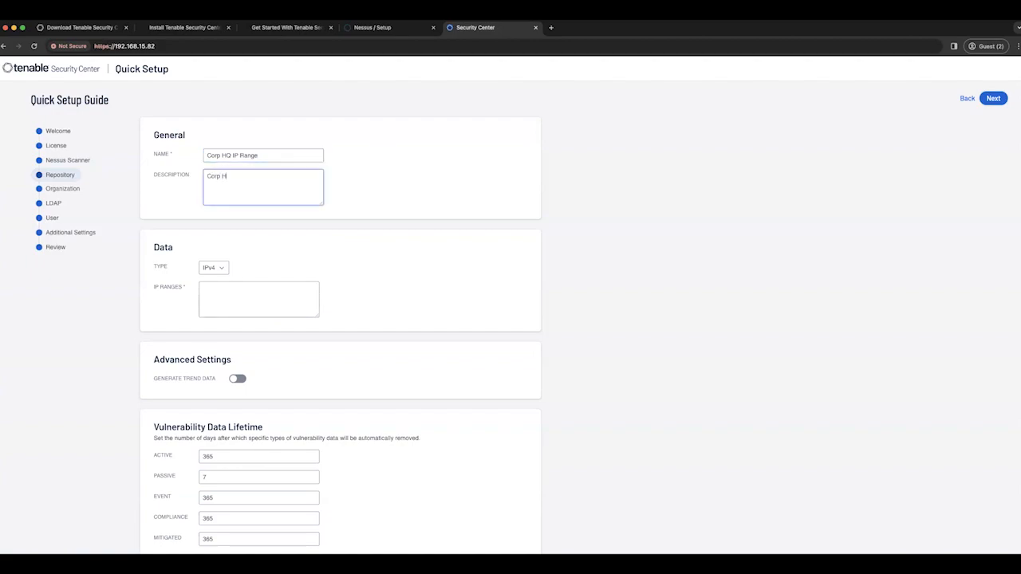
Set Universal address type with range 192.168.15.0/24, and enable trend data and full text search
click(259, 299)
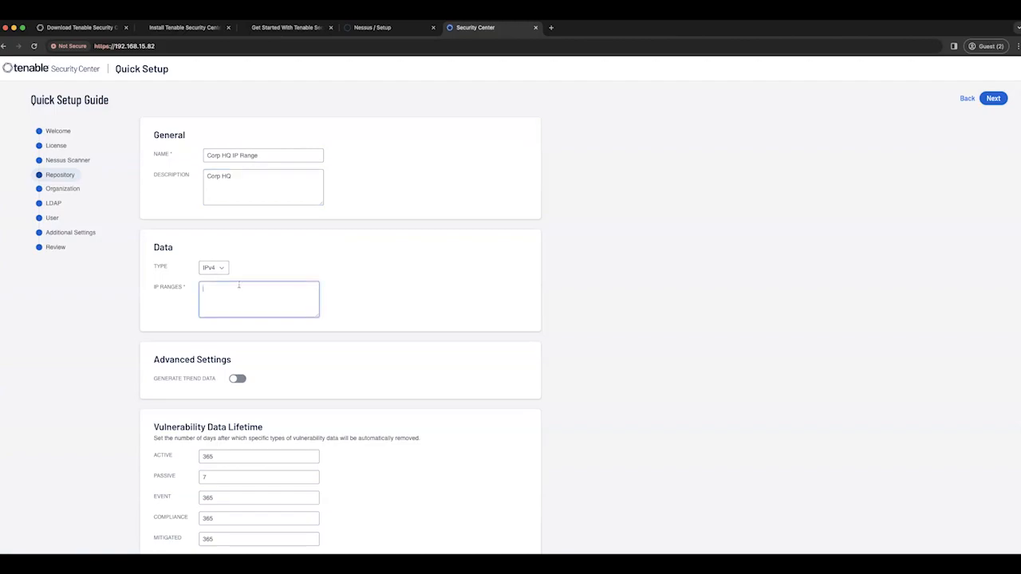
click(214, 268)
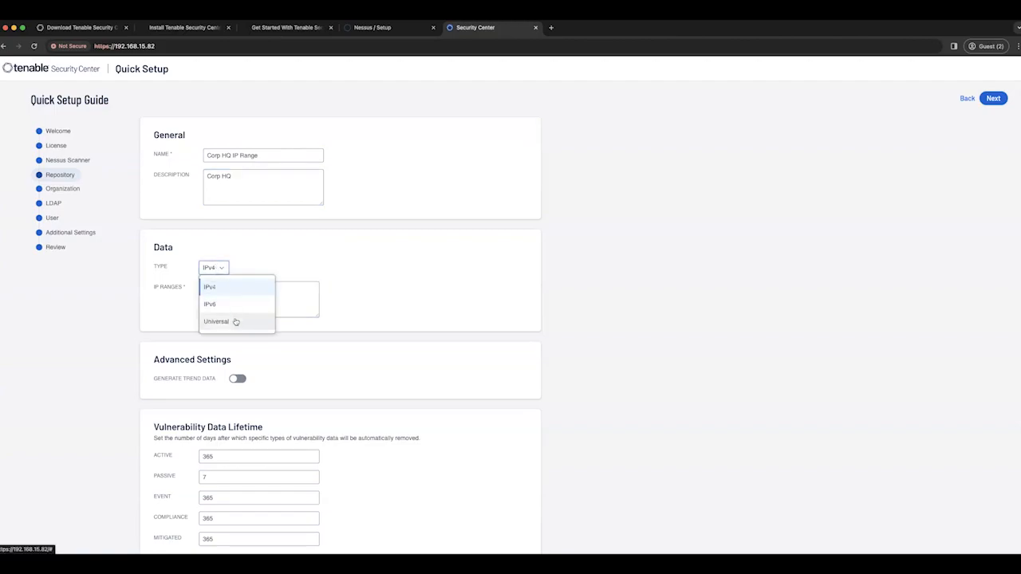
click(215, 322)
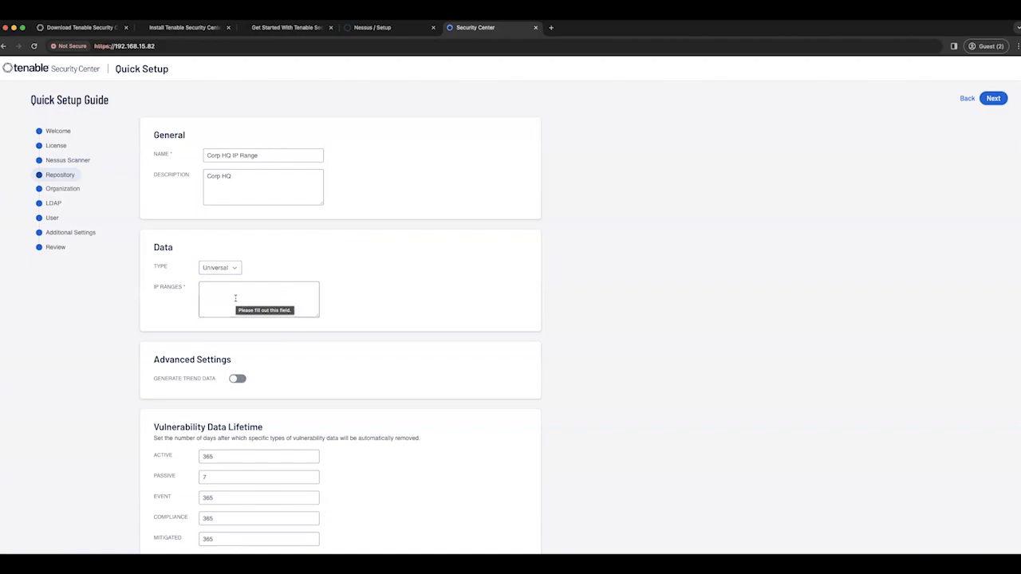
click(258, 300)
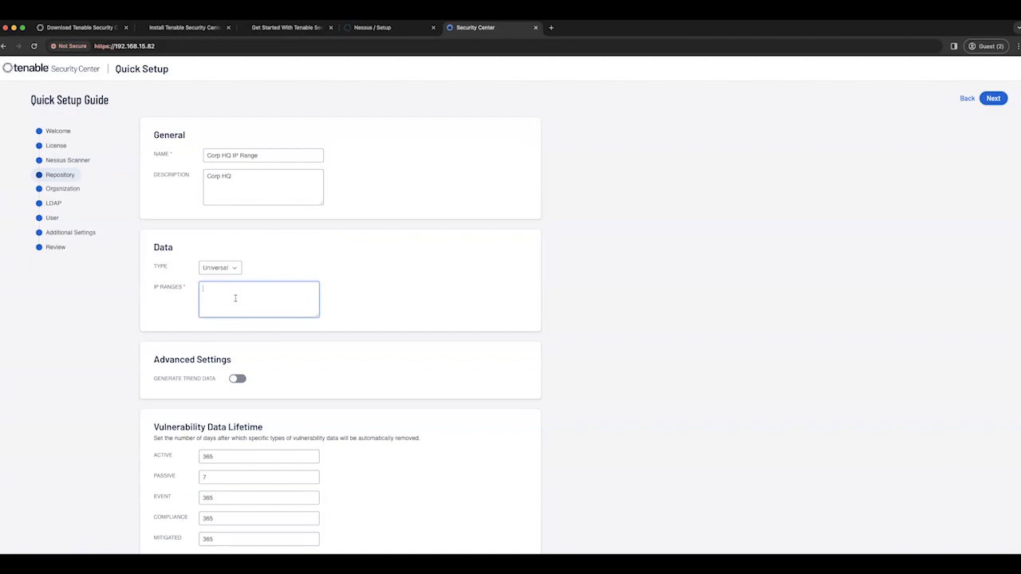
text(192.168.15.0/)
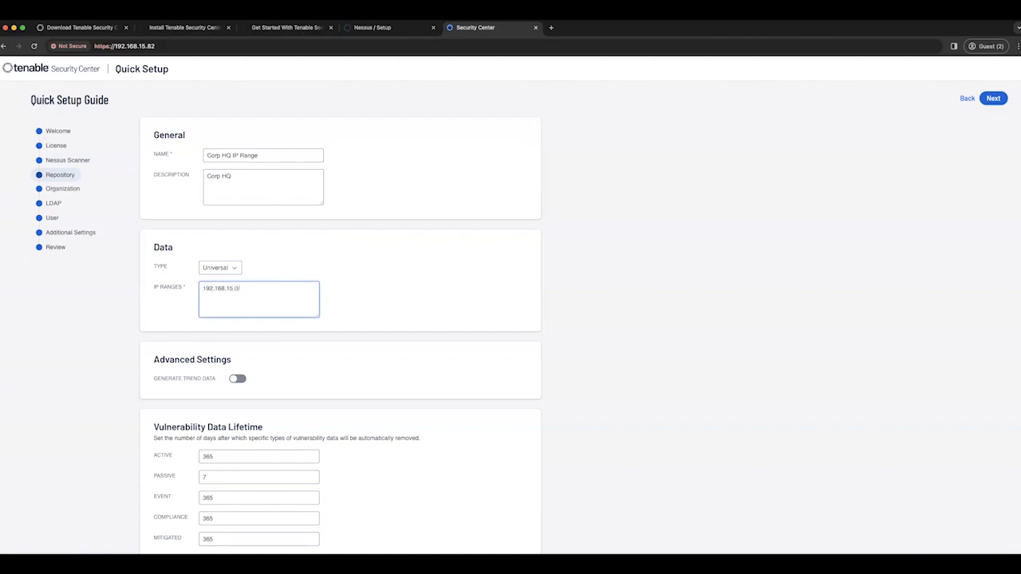
text(24)
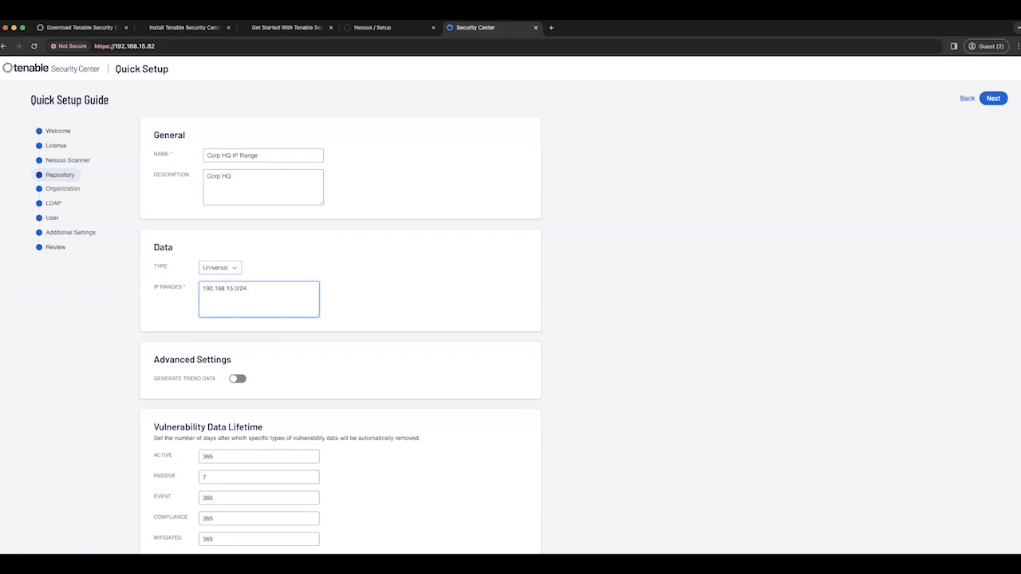
mouse_move(618, 182)
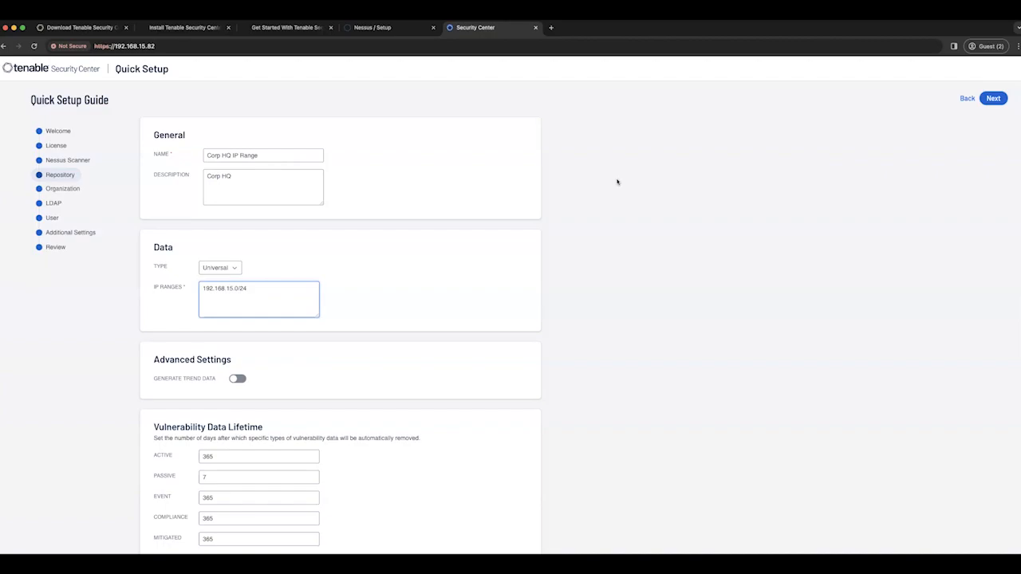
scroll(down, 3)
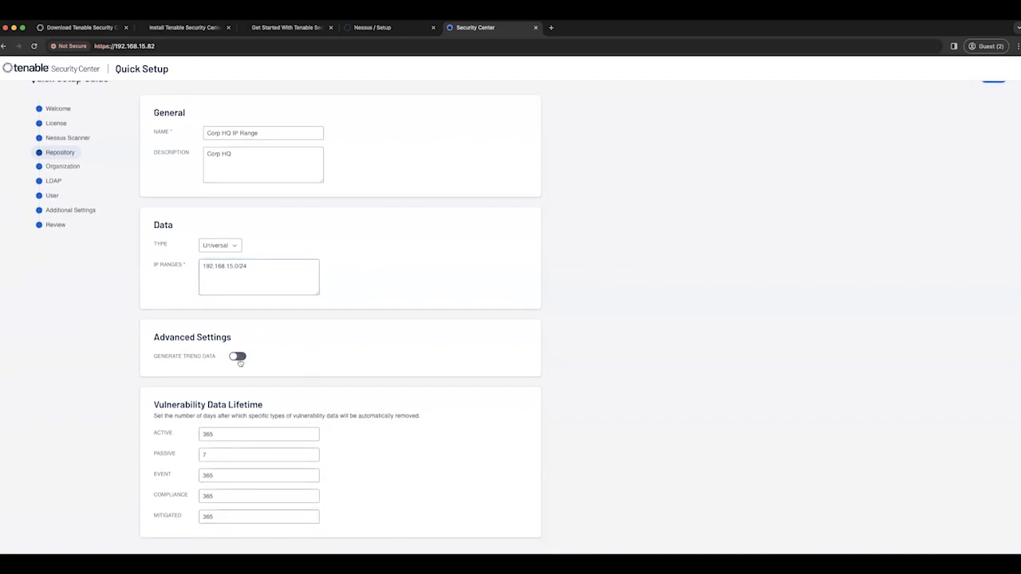
click(238, 357)
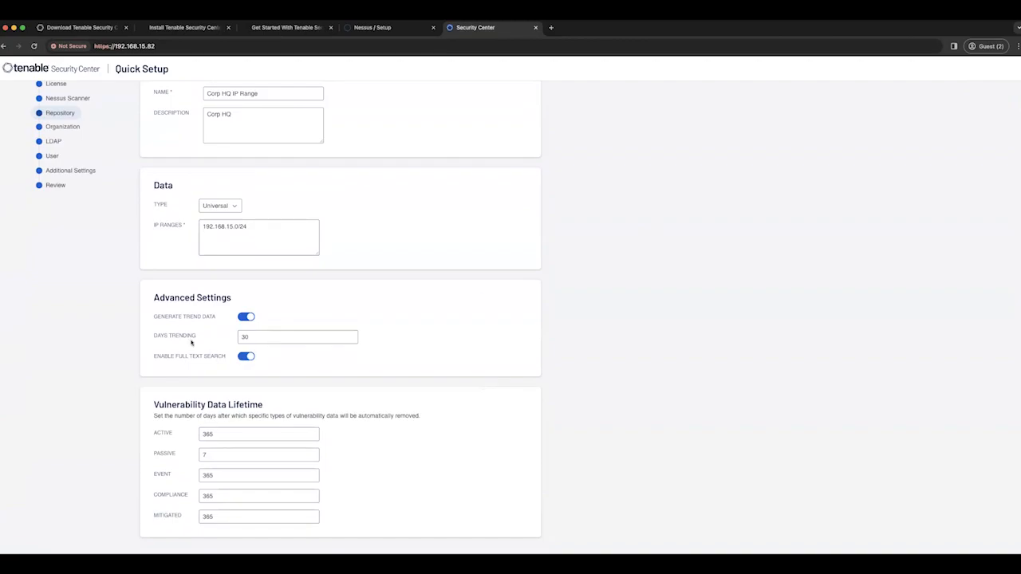
click(297, 335)
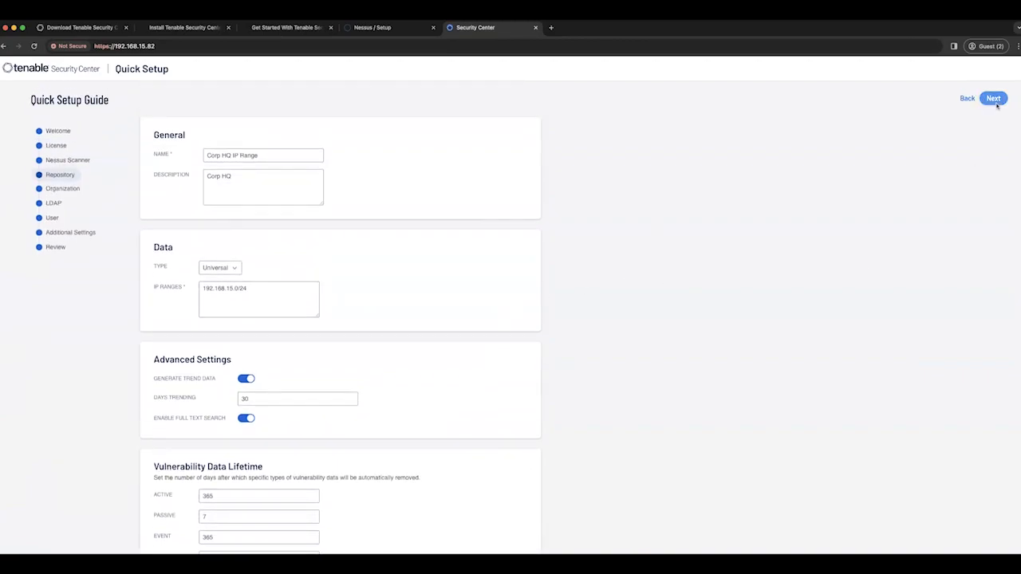
Name the organization Tenable Demo and list the vulnerability scoring system choices
click(992, 99)
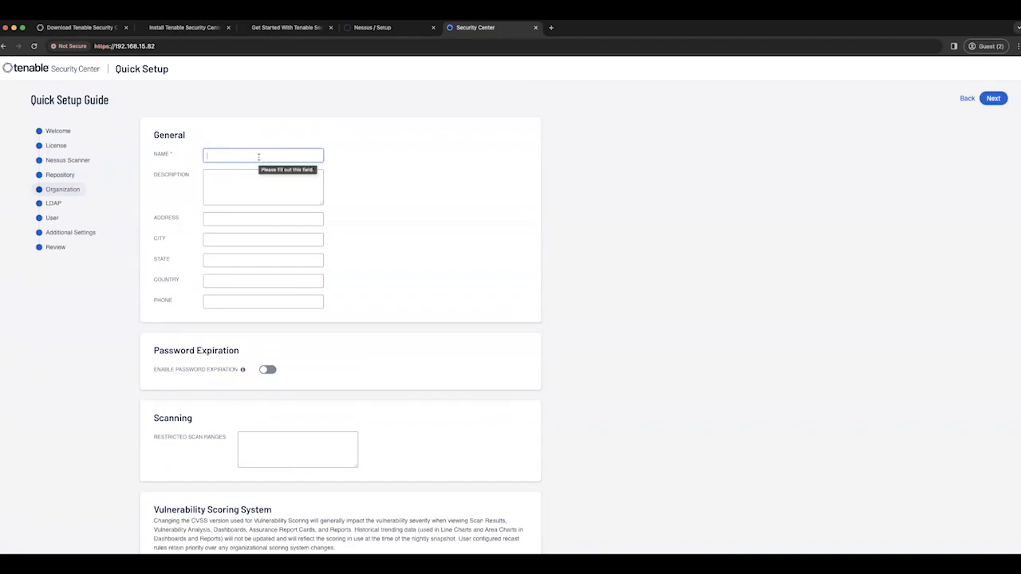
text(Tenable O)
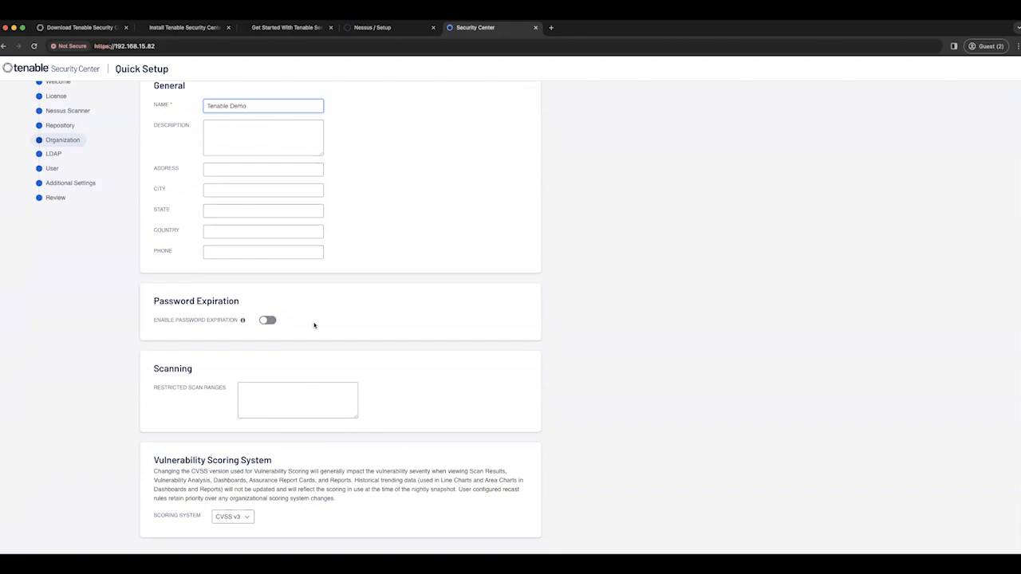
click(233, 517)
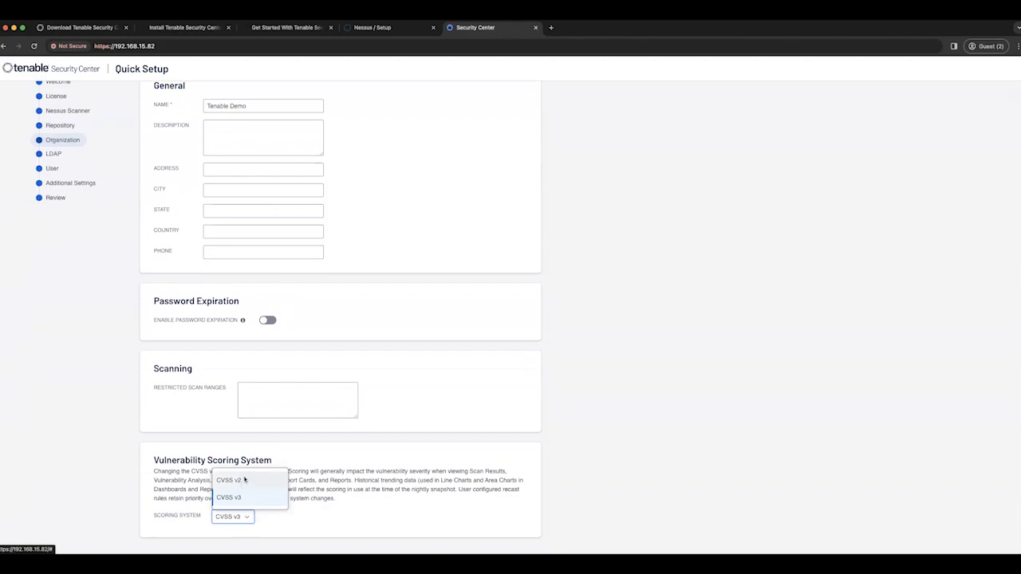
mouse_move(229, 498)
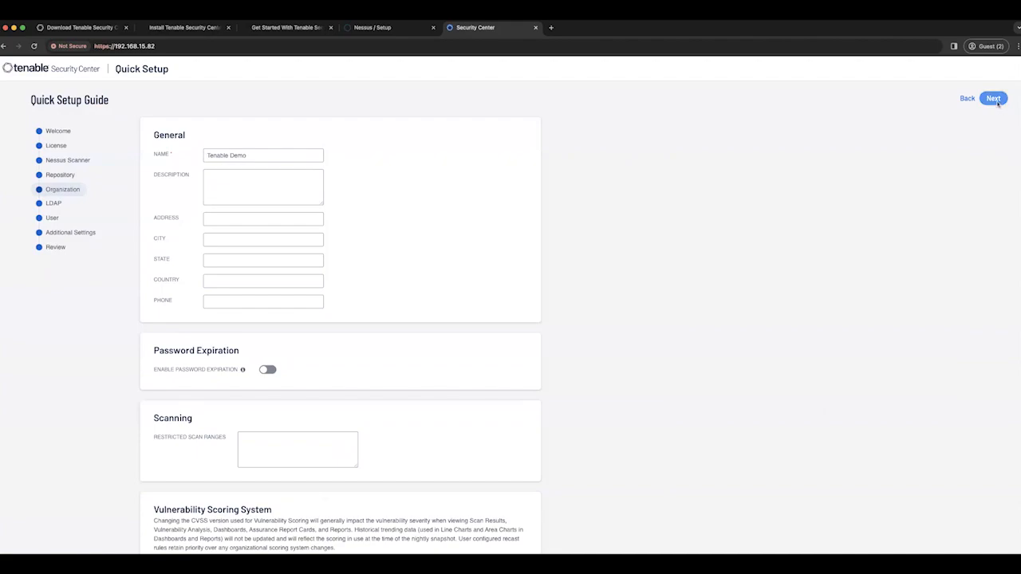
Advance to the LDAP step, leaving its server settings empty
click(994, 99)
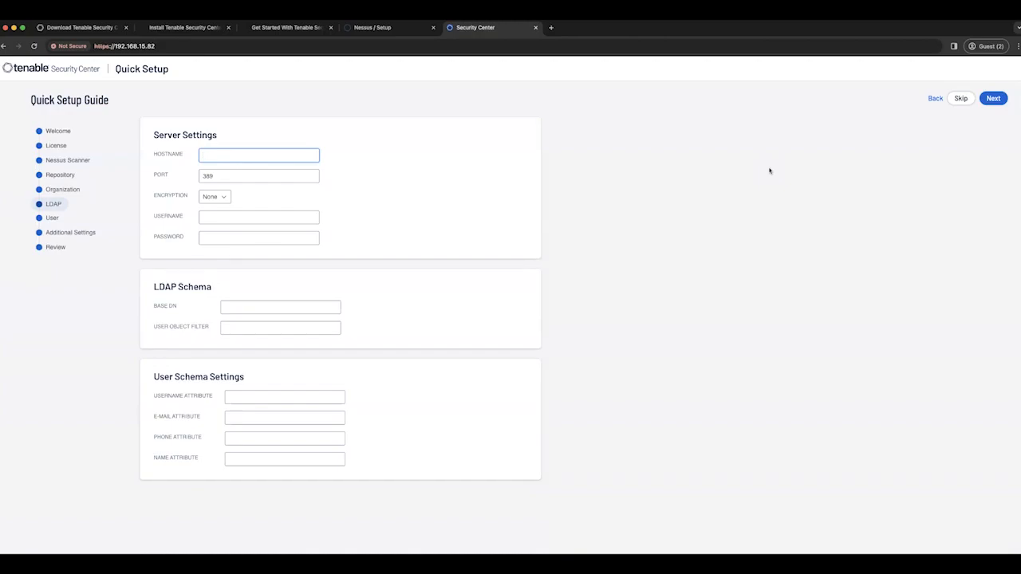
mouse_move(768, 208)
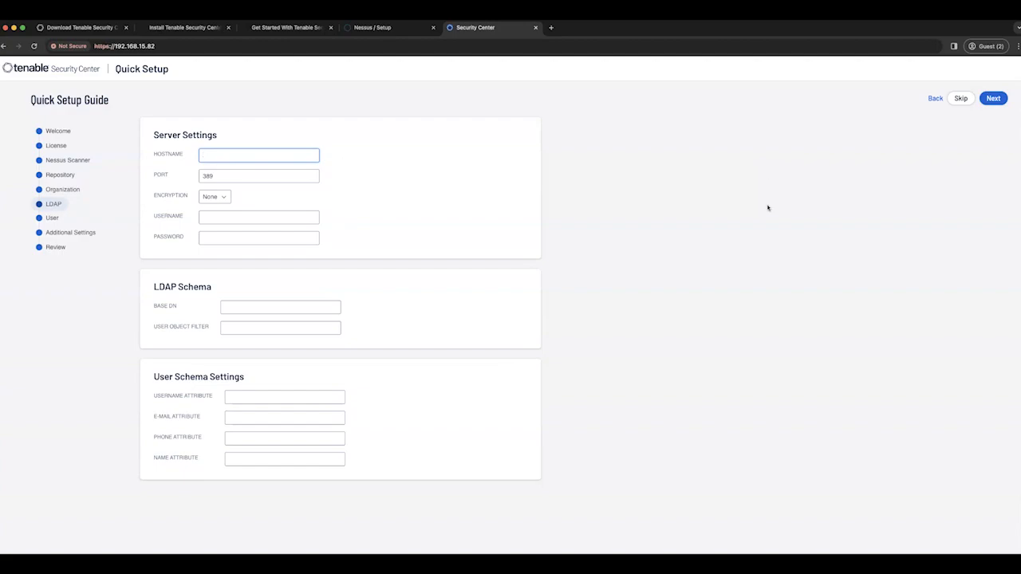
Fill the security manager's name Tenable, username secmanger and password, then the administrator password
click(992, 99)
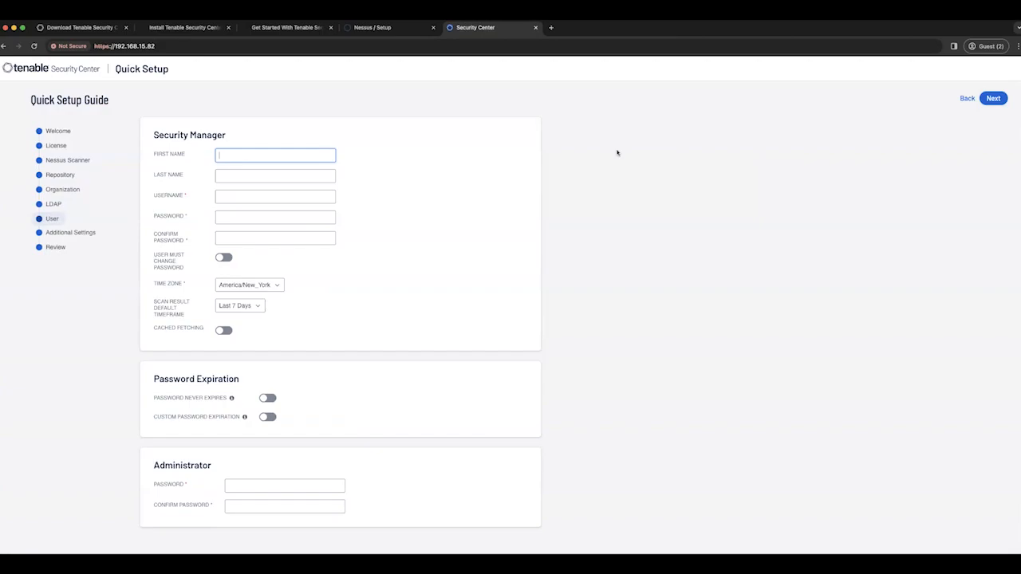
mouse_move(608, 153)
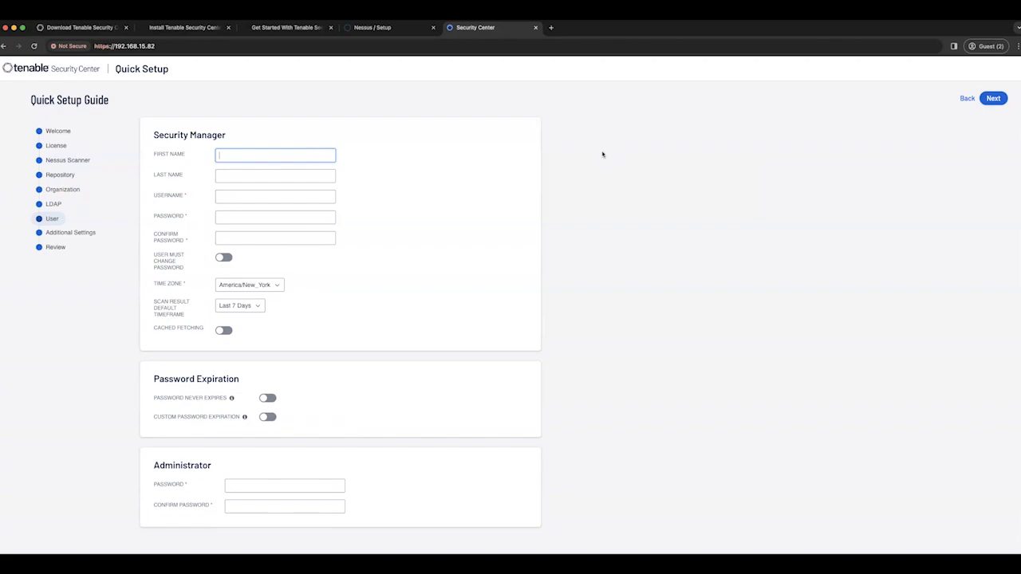
mouse_move(566, 174)
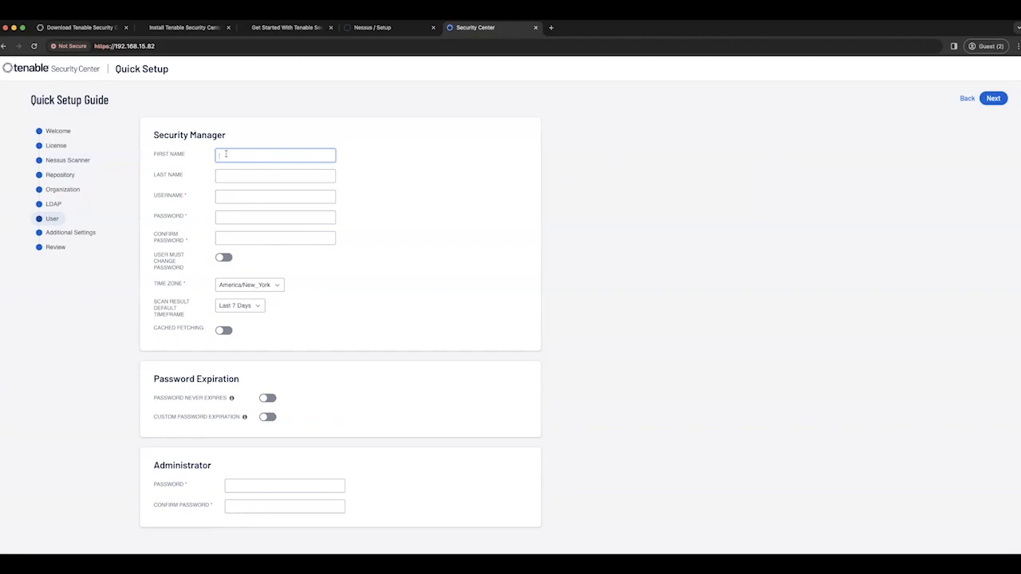
text(Tenable)
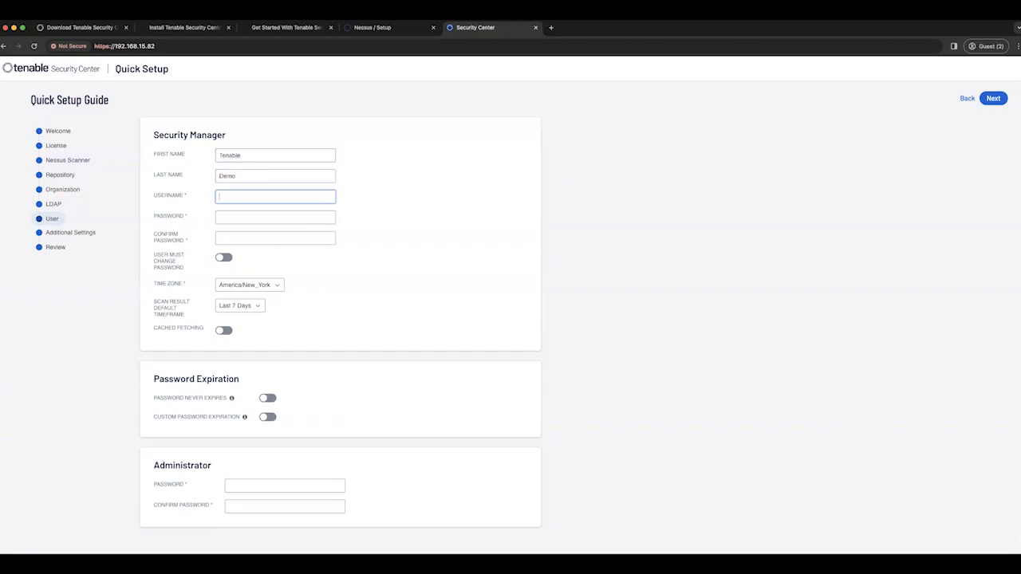
text(secmanger)
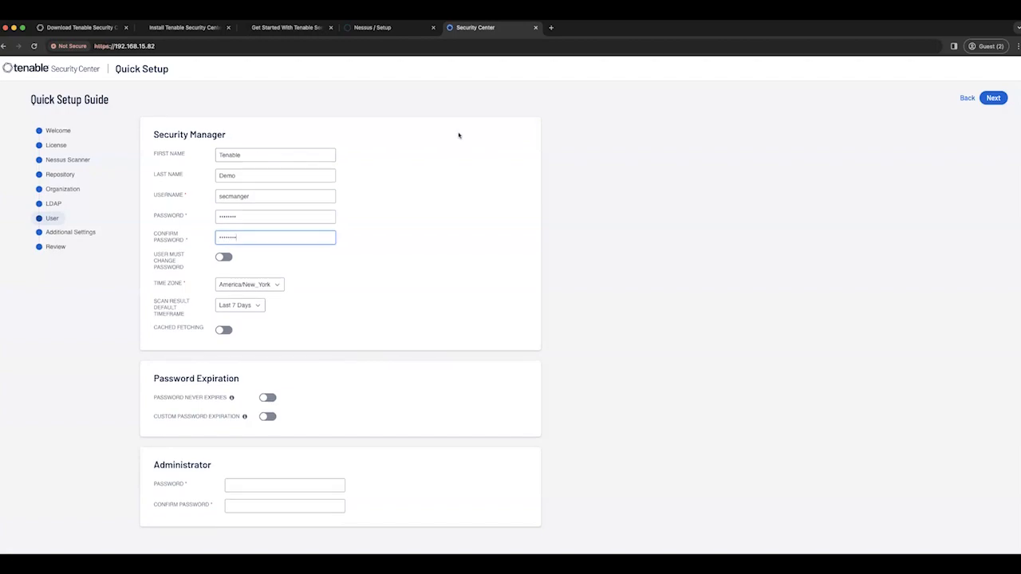
click(284, 485)
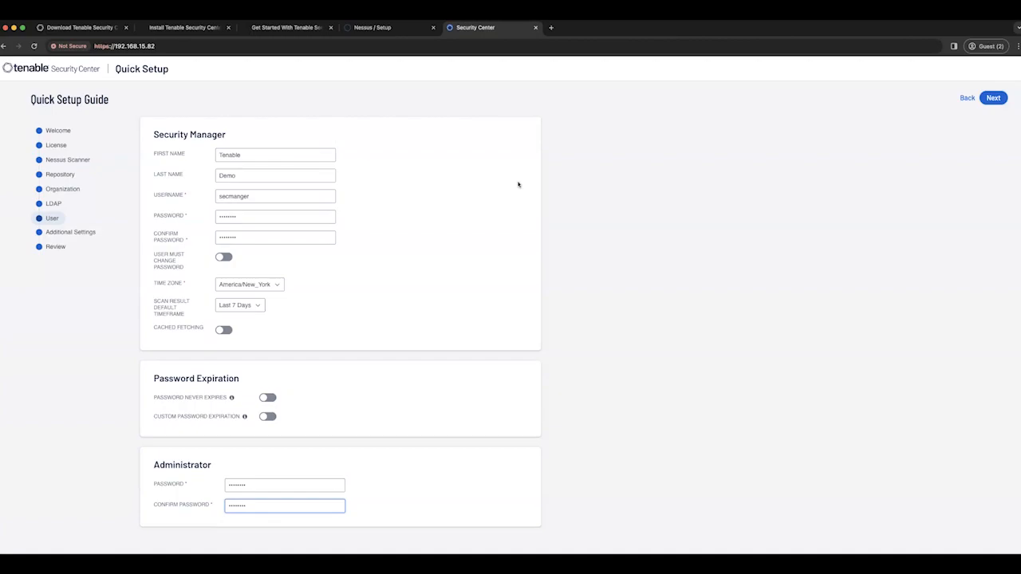
mouse_move(644, 134)
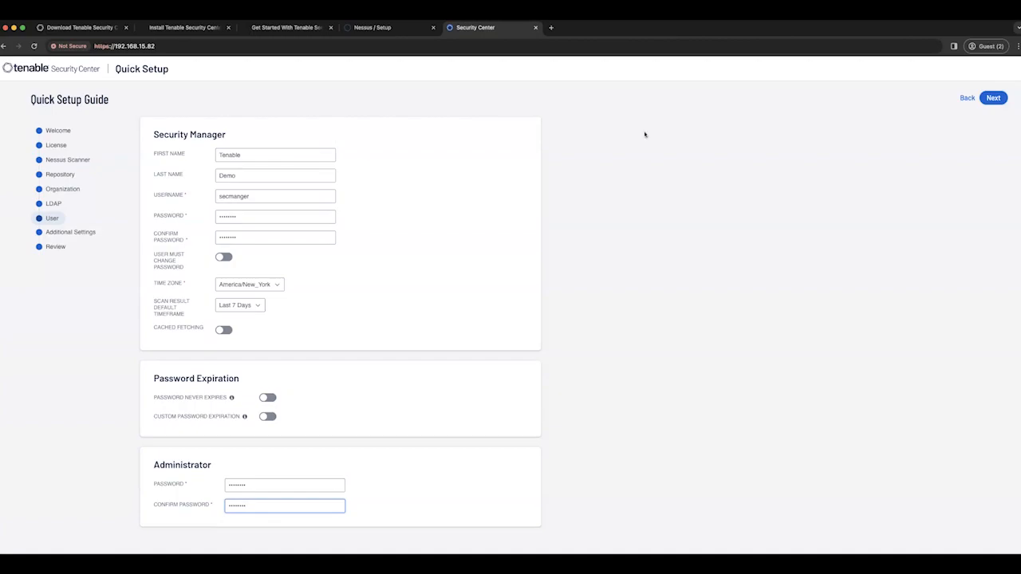
Keep usage statistics enabled and confirm the review summary to reach Setup Complete
click(992, 98)
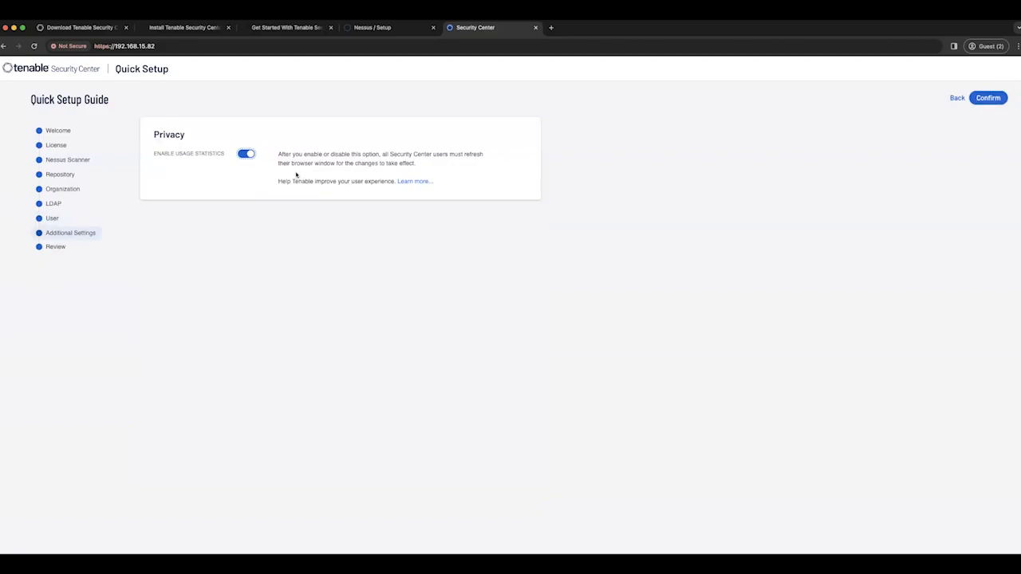
mouse_move(856, 146)
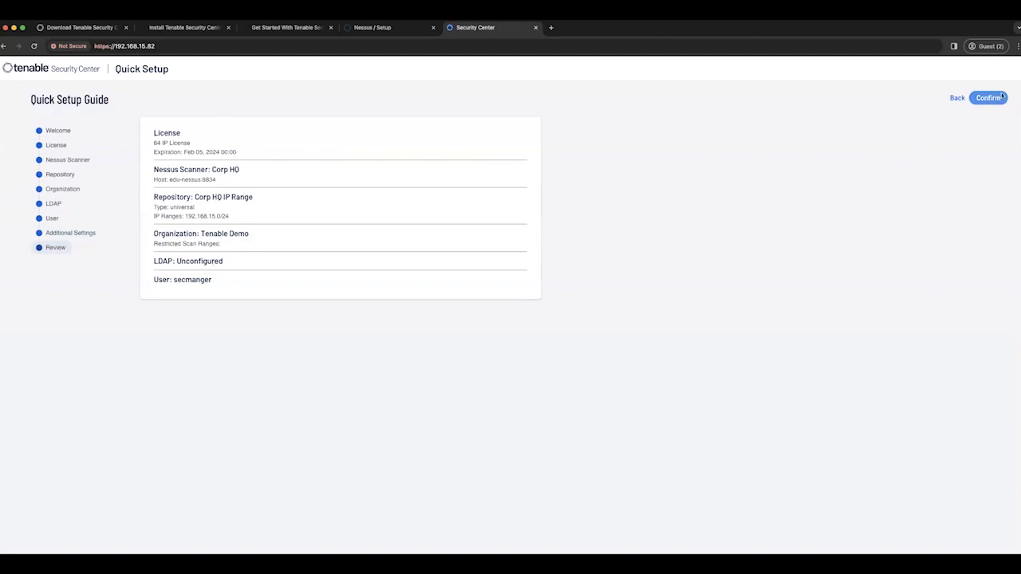
click(989, 97)
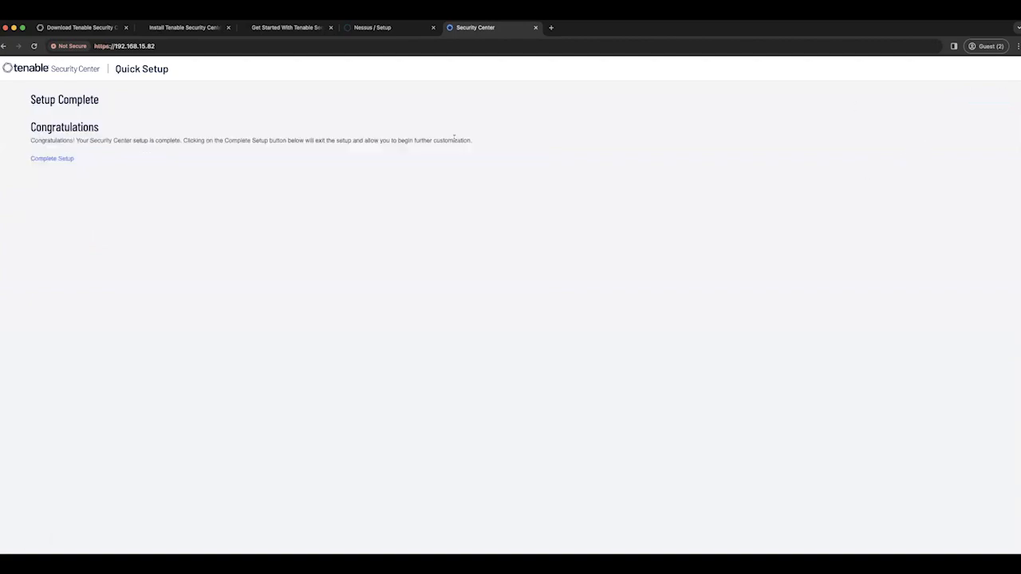
mouse_move(405, 150)
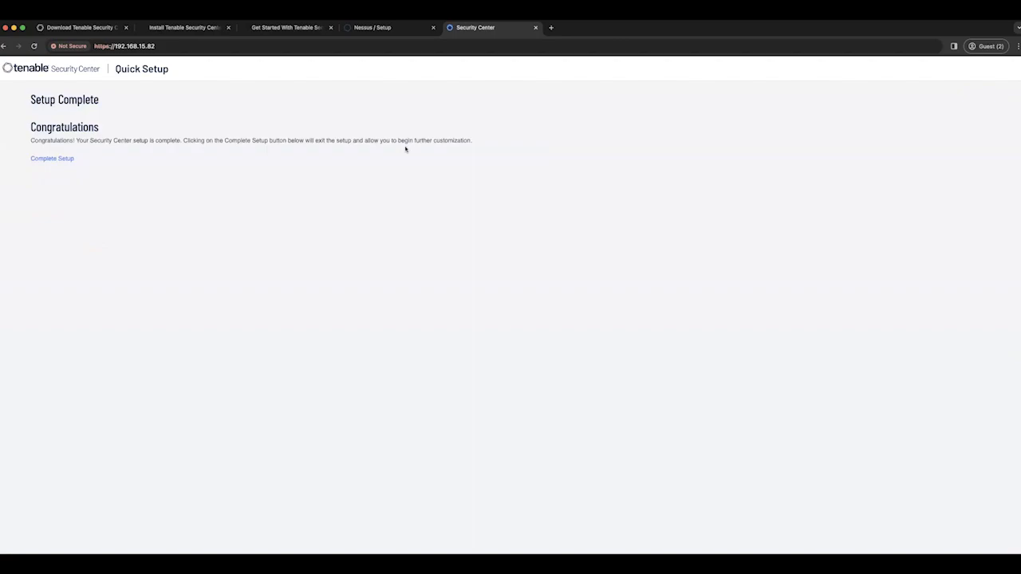
Complete the quick setup so the Overview dashboard with licensing and scanner statistics loads
click(51, 158)
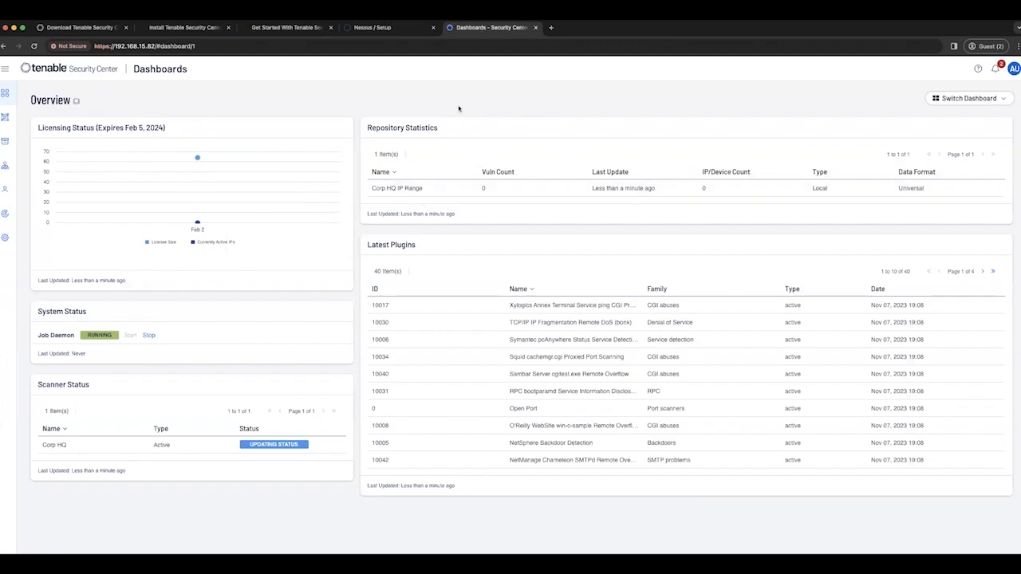
mouse_move(367, 102)
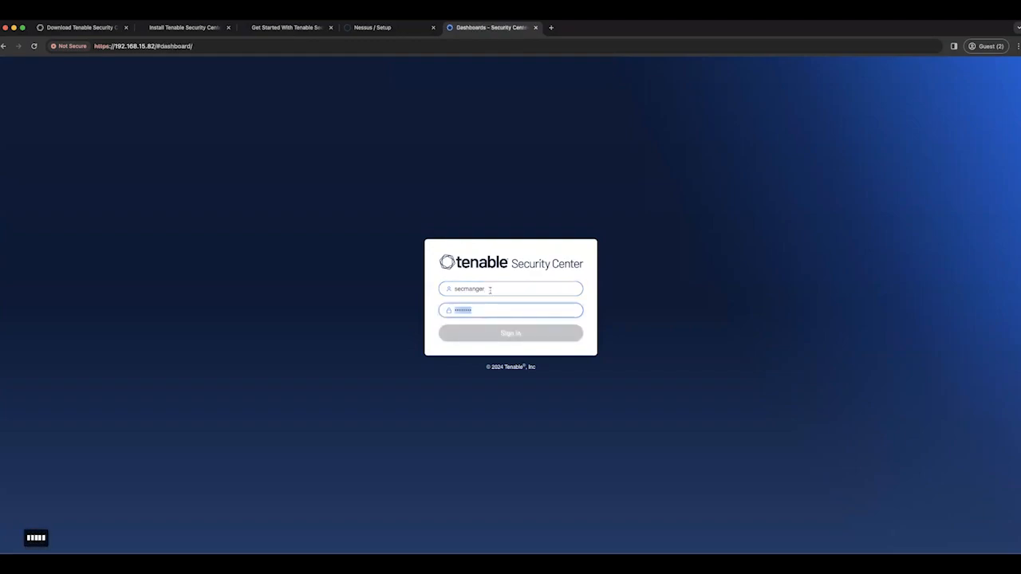
Return to the Get Started With Tenable Security Center guide and dismiss the Developer Resources menu
click(511, 333)
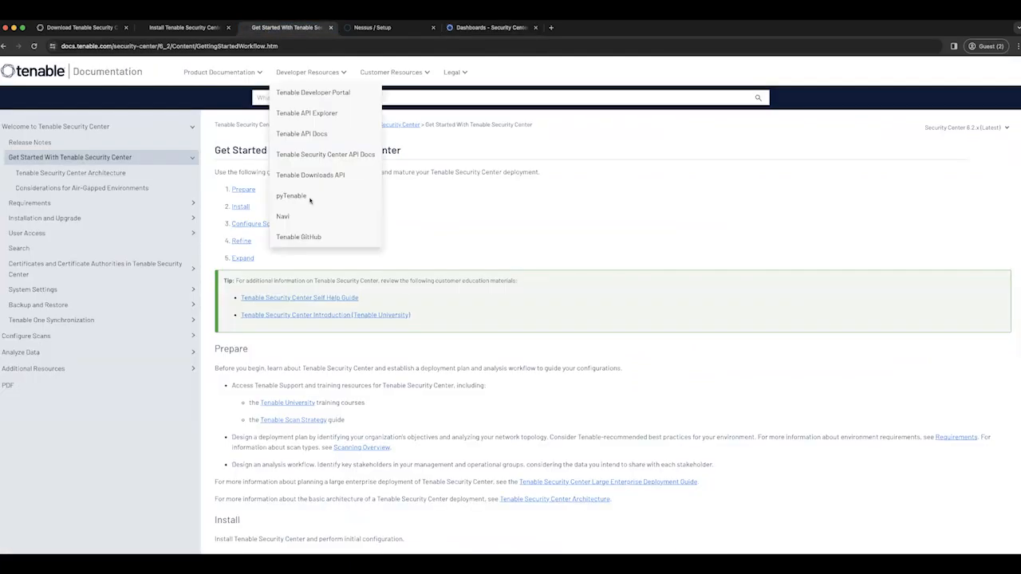
click(472, 227)
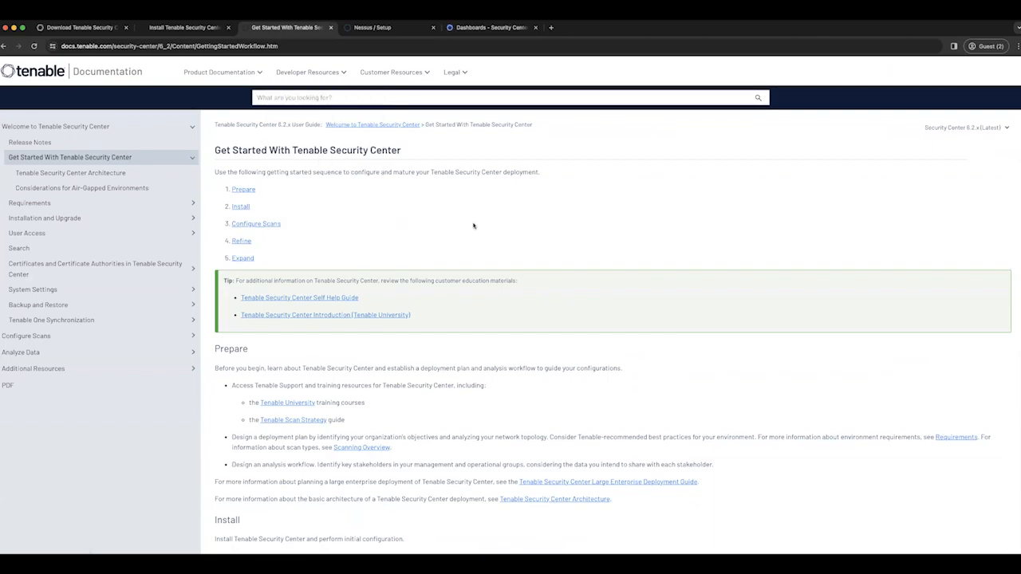